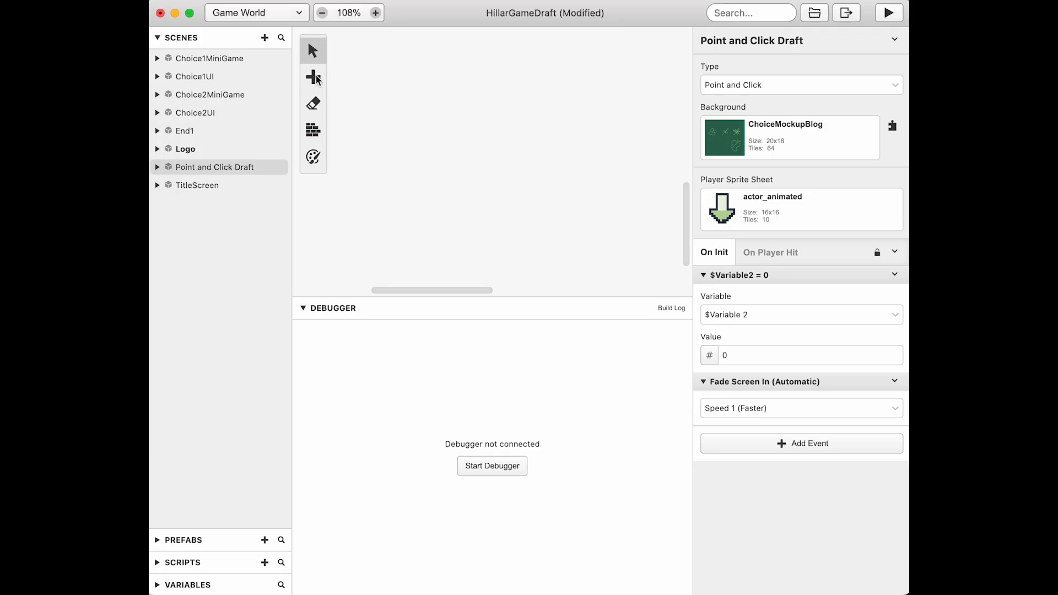
# Place a new scene, name it 'Point and Click' and set its type to Point and Click
pyautogui.click(313, 76)
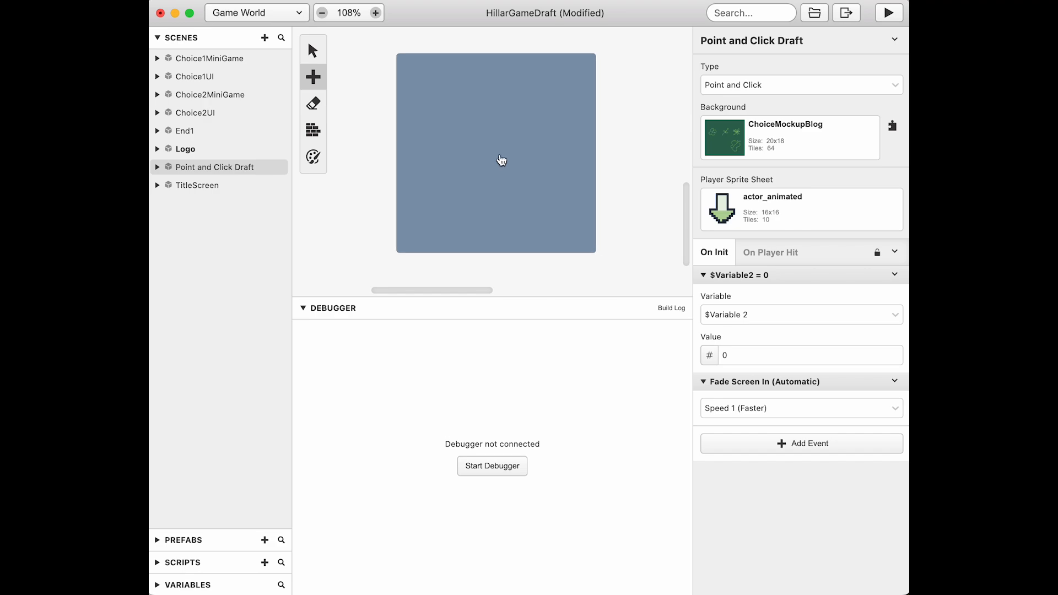
pyautogui.click(190, 185)
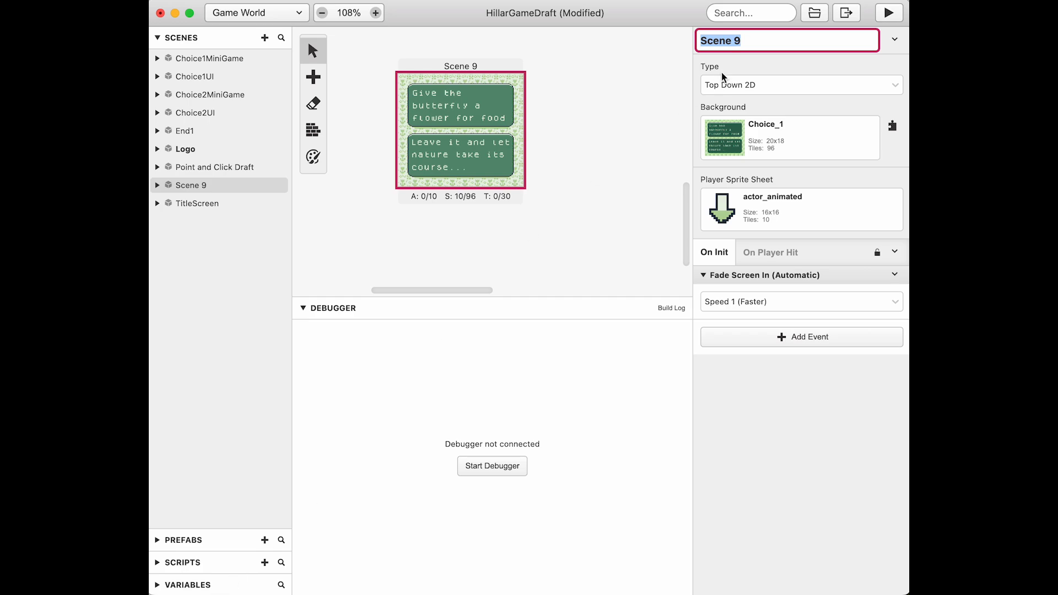
pyautogui.write('Point and')
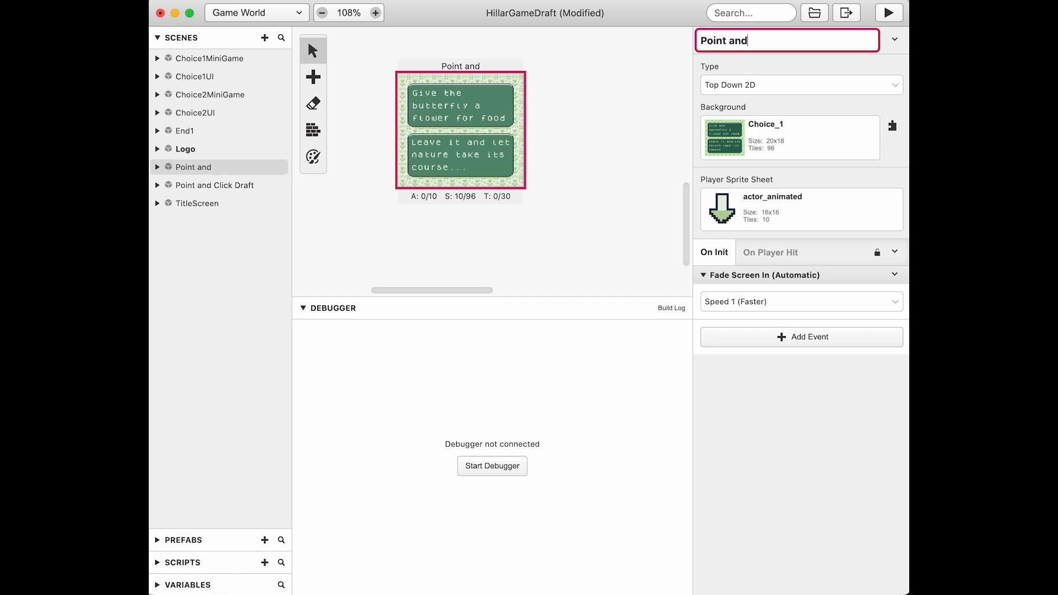
pyautogui.click(801, 85)
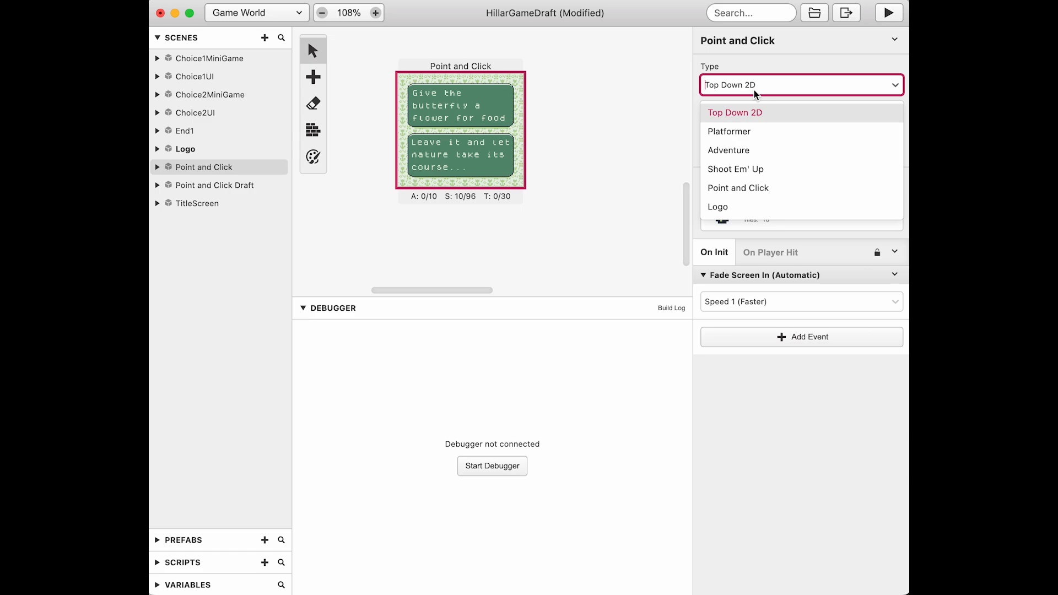
pyautogui.click(739, 187)
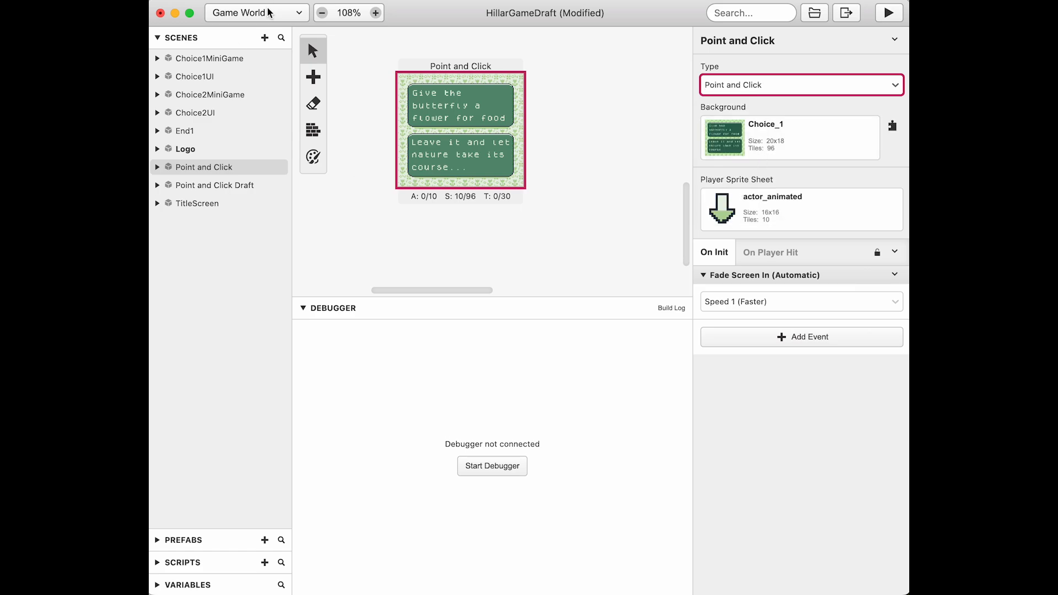
pyautogui.moveTo(269, 18)
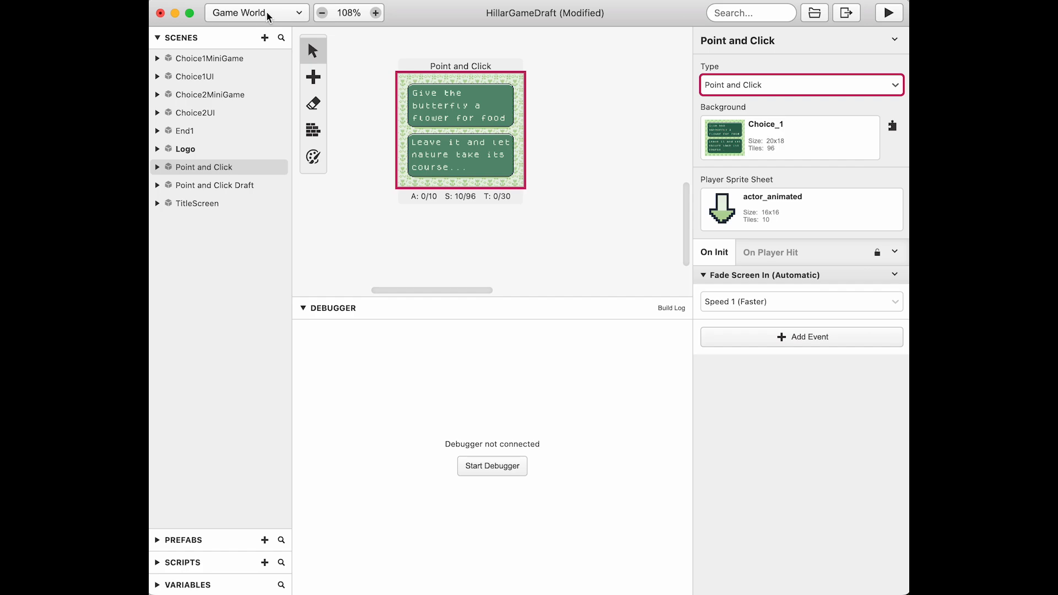
pyautogui.click(256, 13)
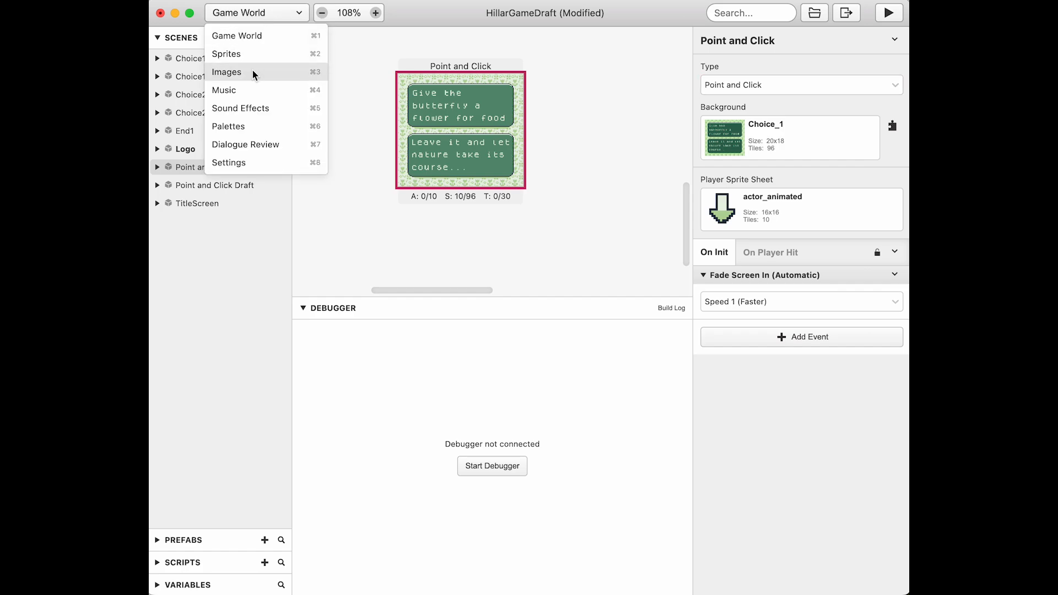
pyautogui.click(227, 72)
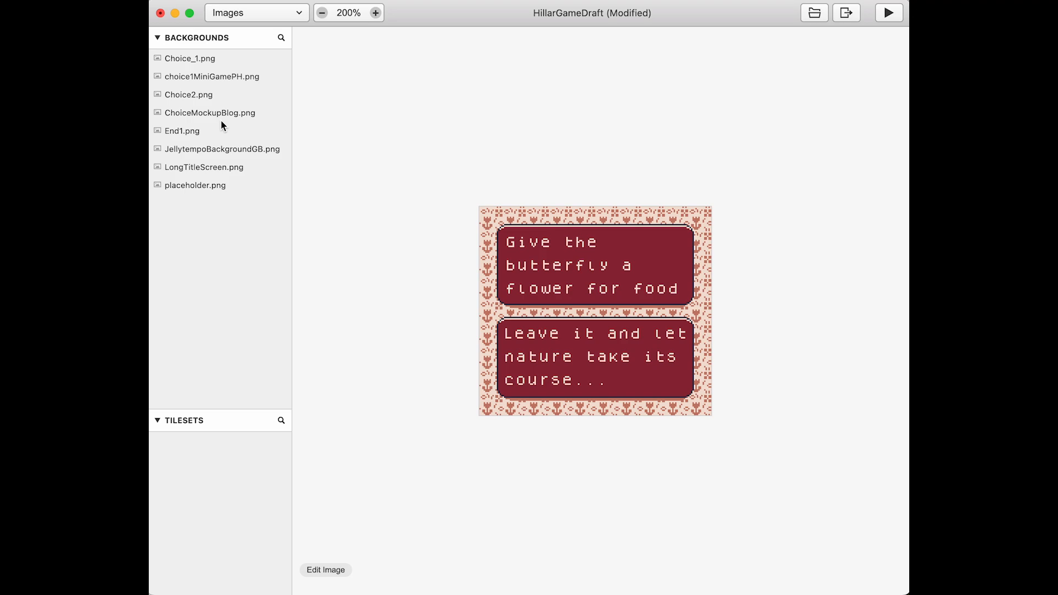
pyautogui.click(210, 113)
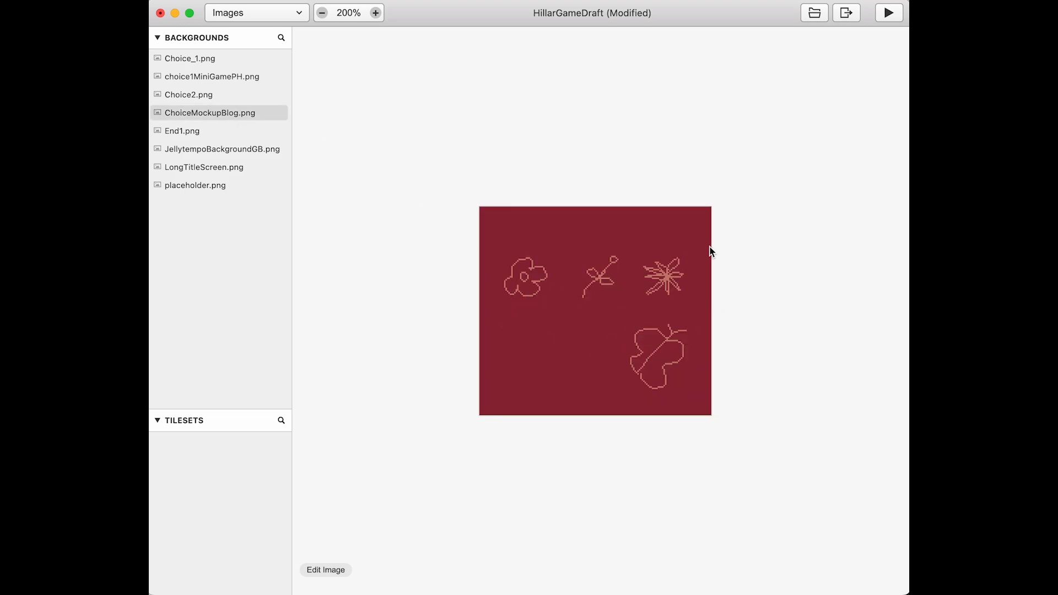
pyautogui.moveTo(277, 22)
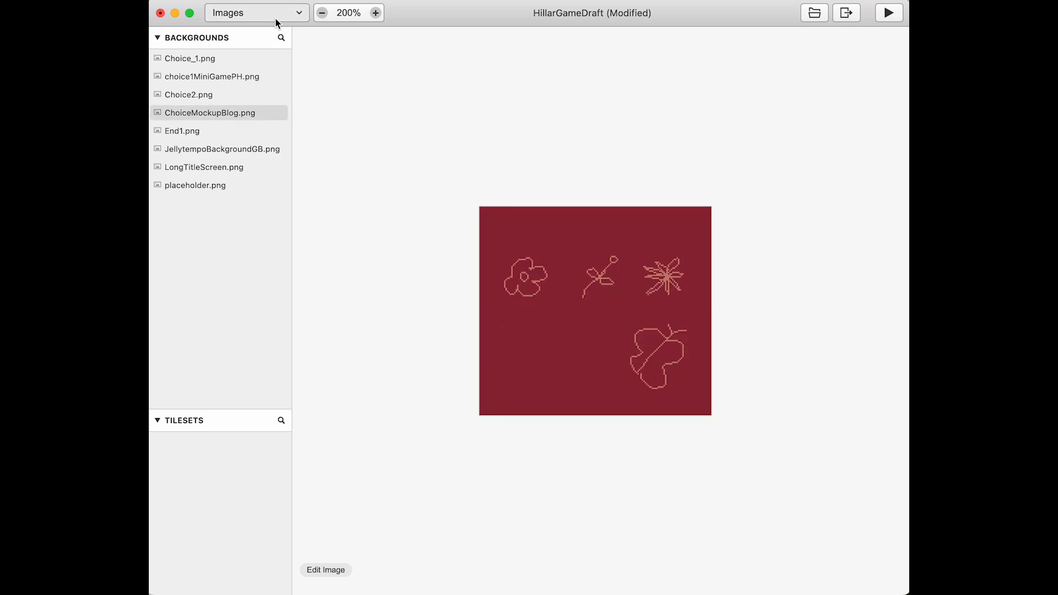
pyautogui.click(256, 12)
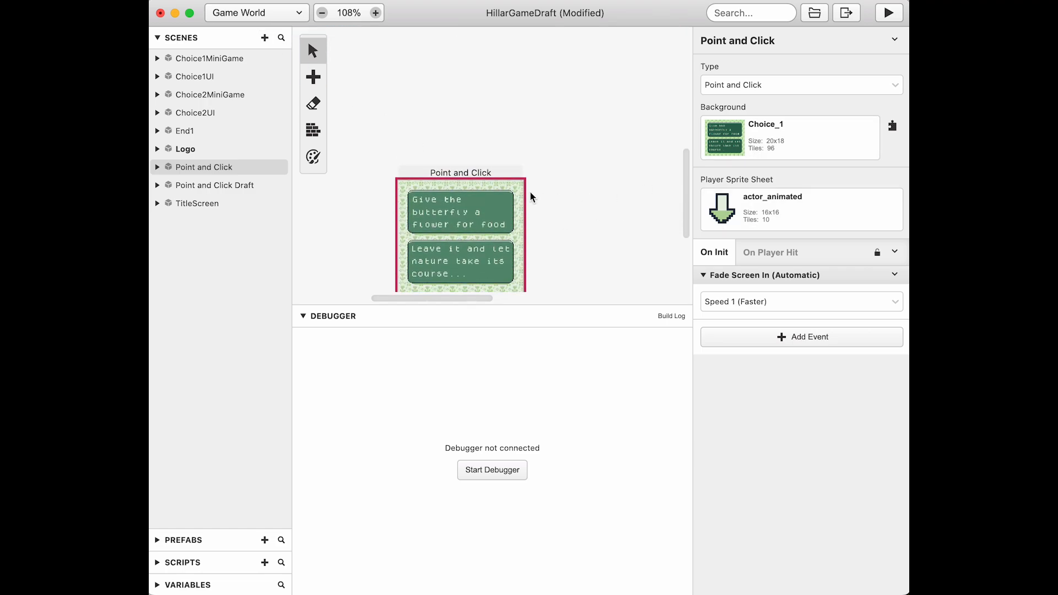
# Use ChoiceMockupBlog as the scene background and start adding a scene event
pyautogui.click(789, 138)
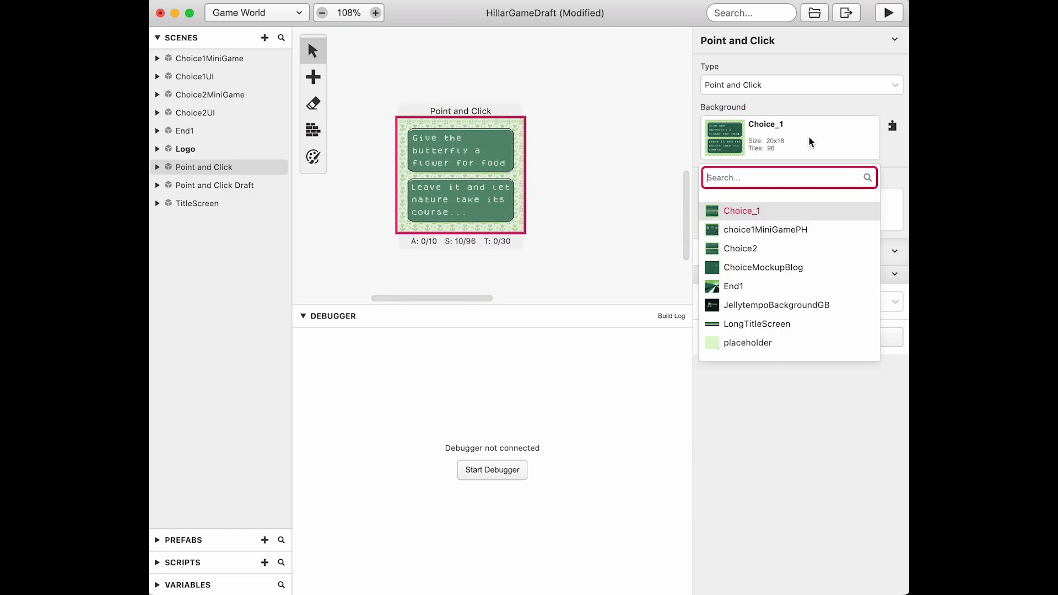
pyautogui.click(763, 266)
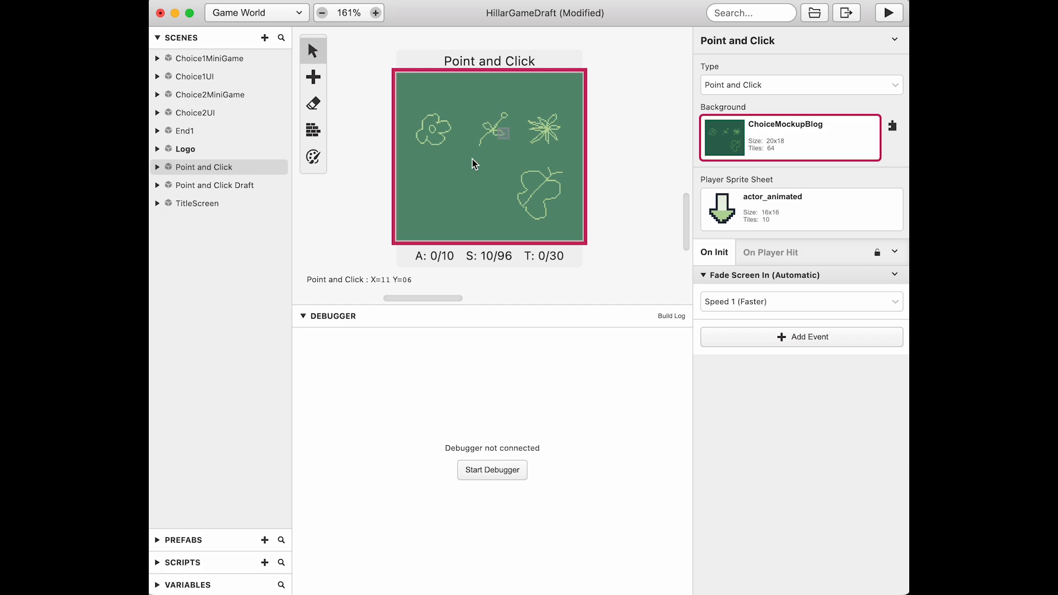
pyautogui.click(802, 337)
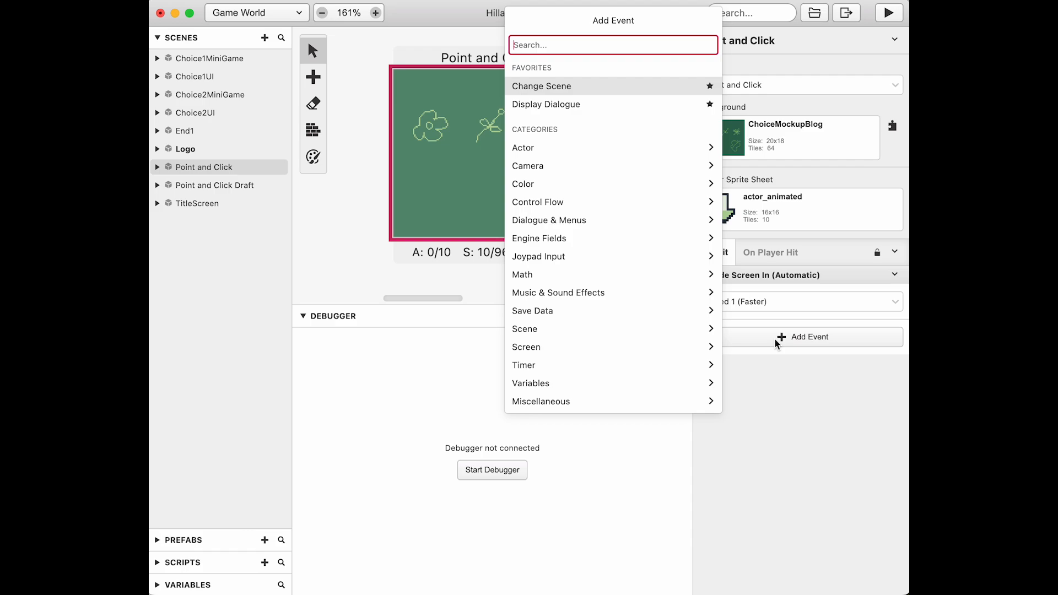
# Add an On Init Variable Set To Value event targeting global Variable 2 with value 0
pyautogui.write('set global')
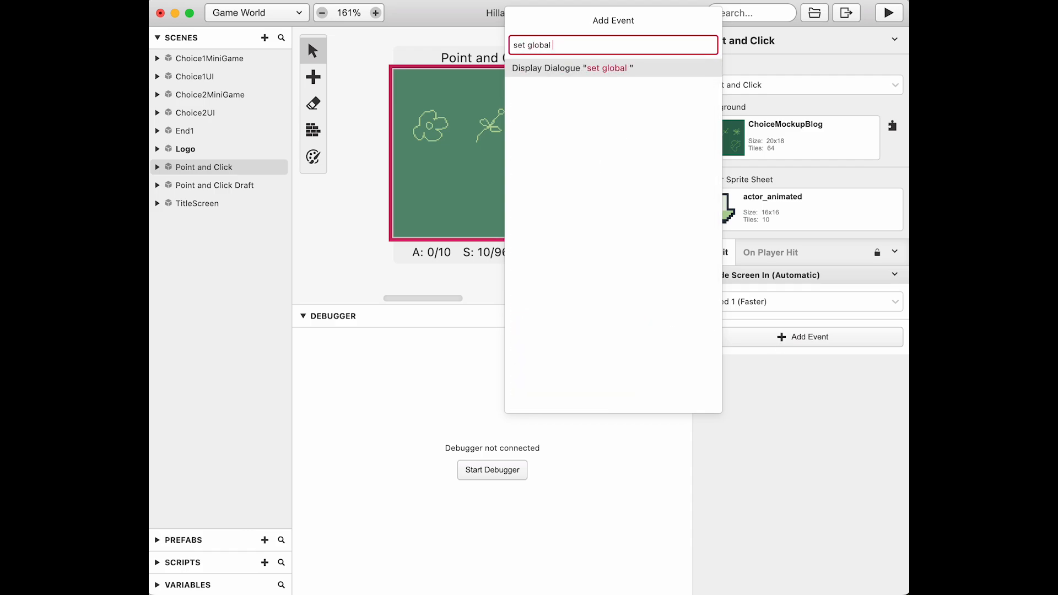
pyautogui.write('set variable')
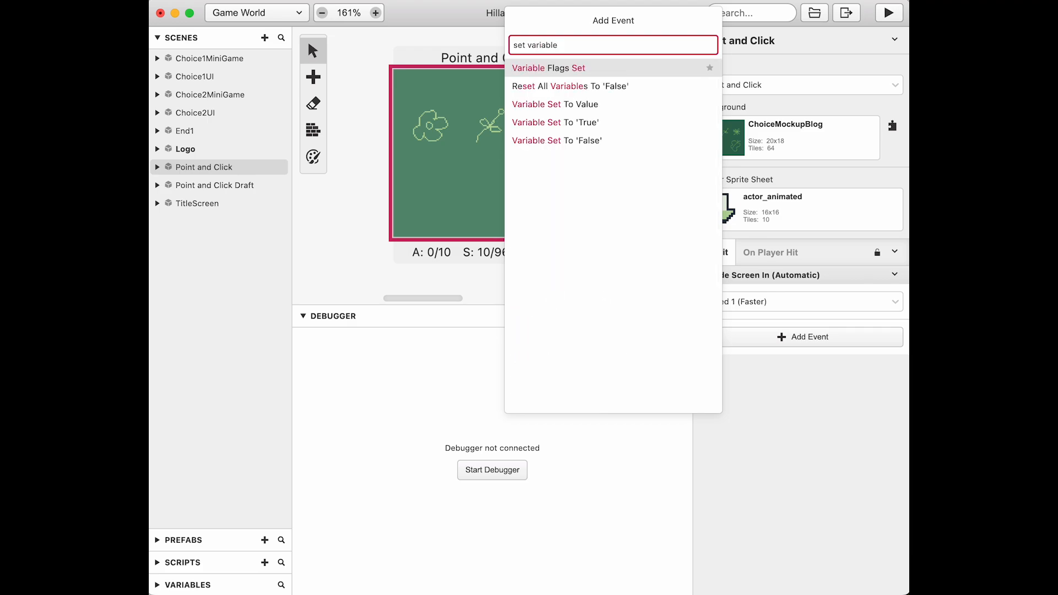
pyautogui.moveTo(599, 110)
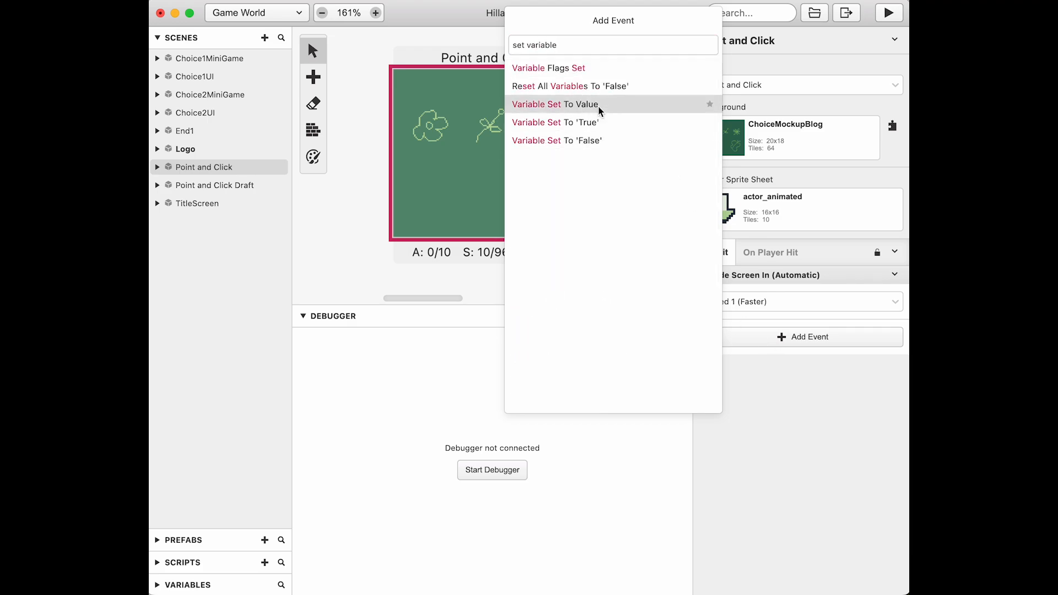
pyautogui.click(554, 103)
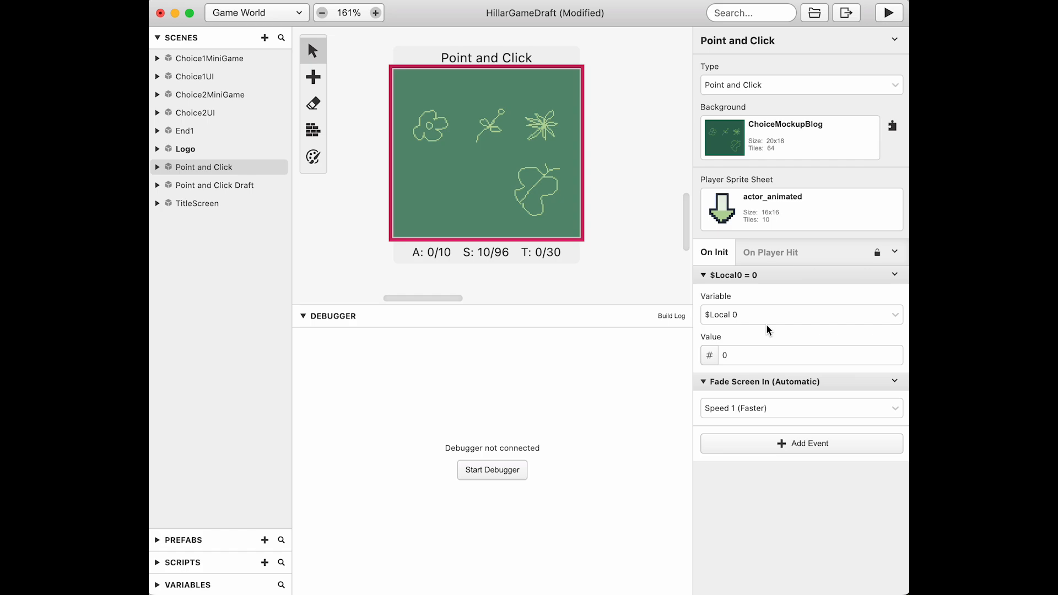
pyautogui.click(801, 315)
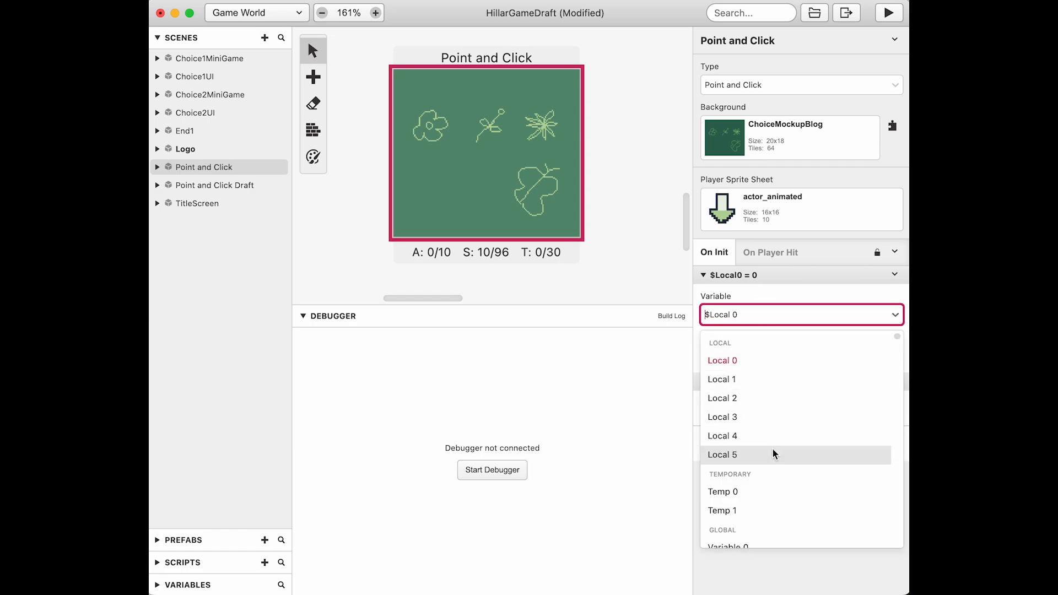
pyautogui.scroll(-3)
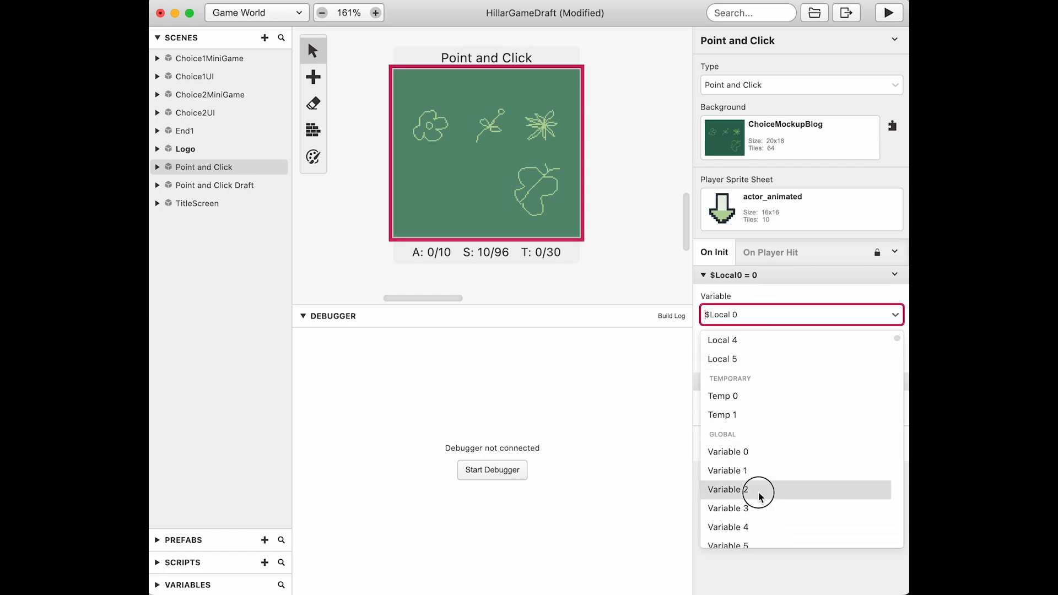
pyautogui.click(727, 489)
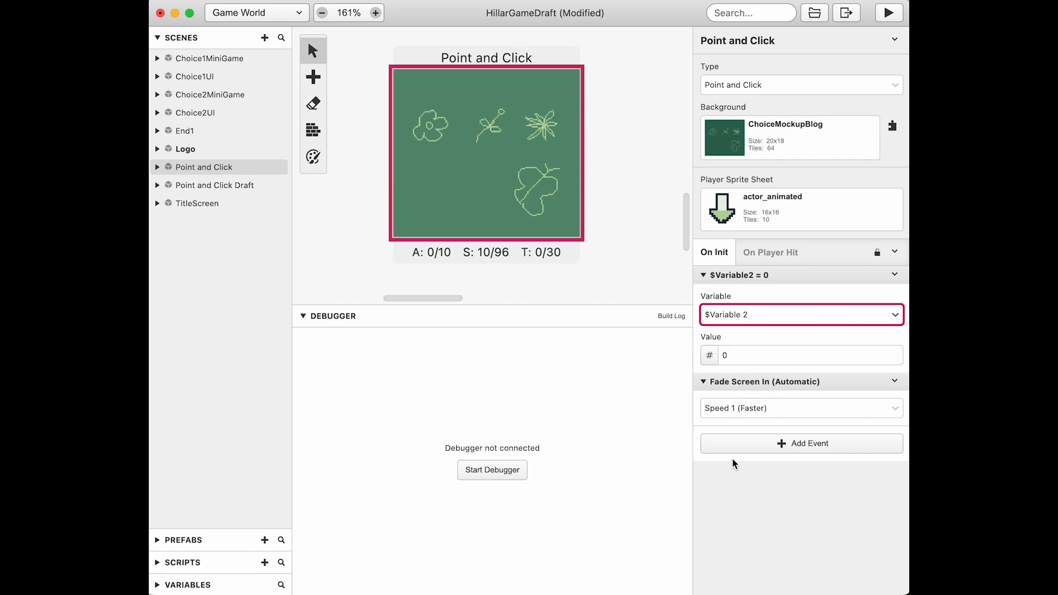
pyautogui.click(313, 77)
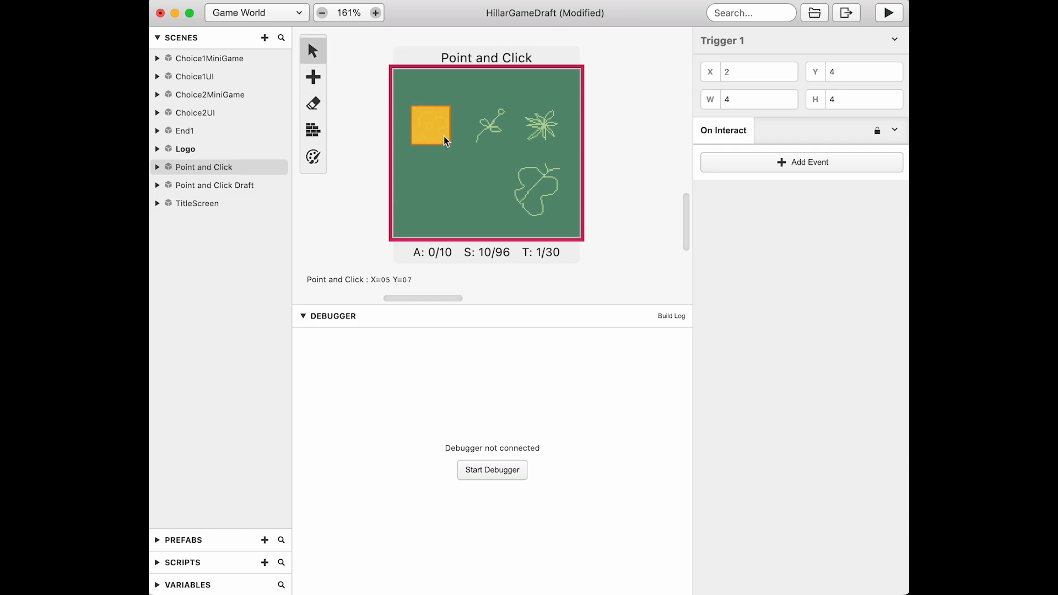
pyautogui.moveTo(332, 84)
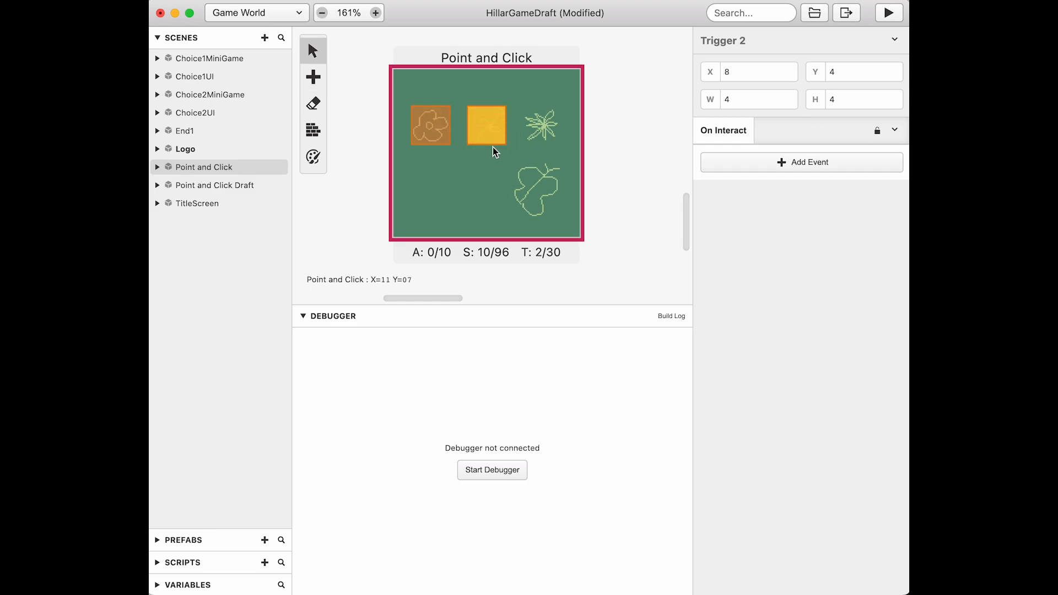
# Drag out Trigger 4 (6×6) over the butterfly picture in the lower right
pyautogui.click(313, 77)
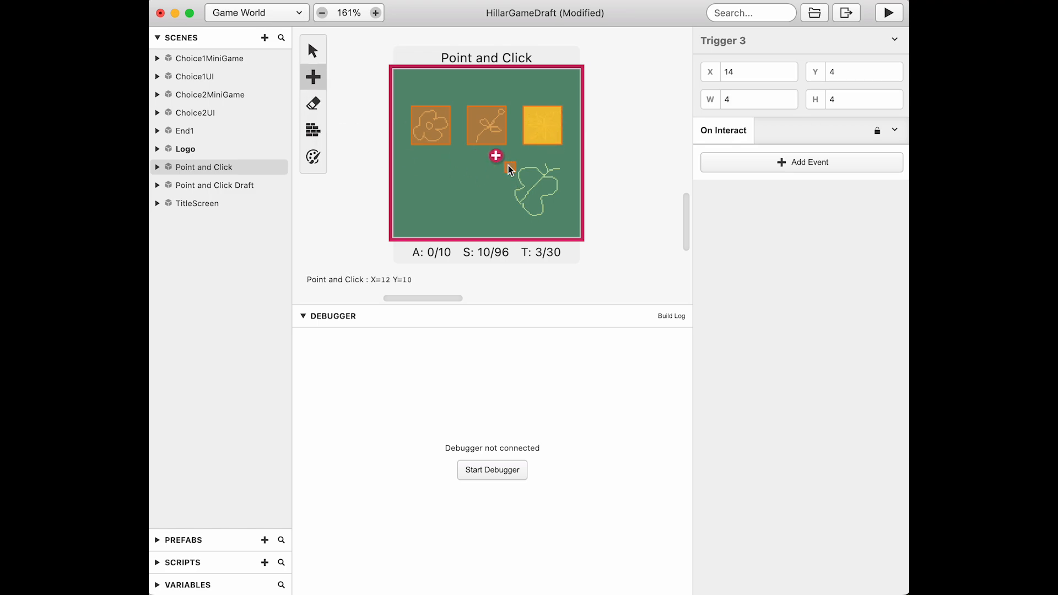
pyautogui.click(556, 166)
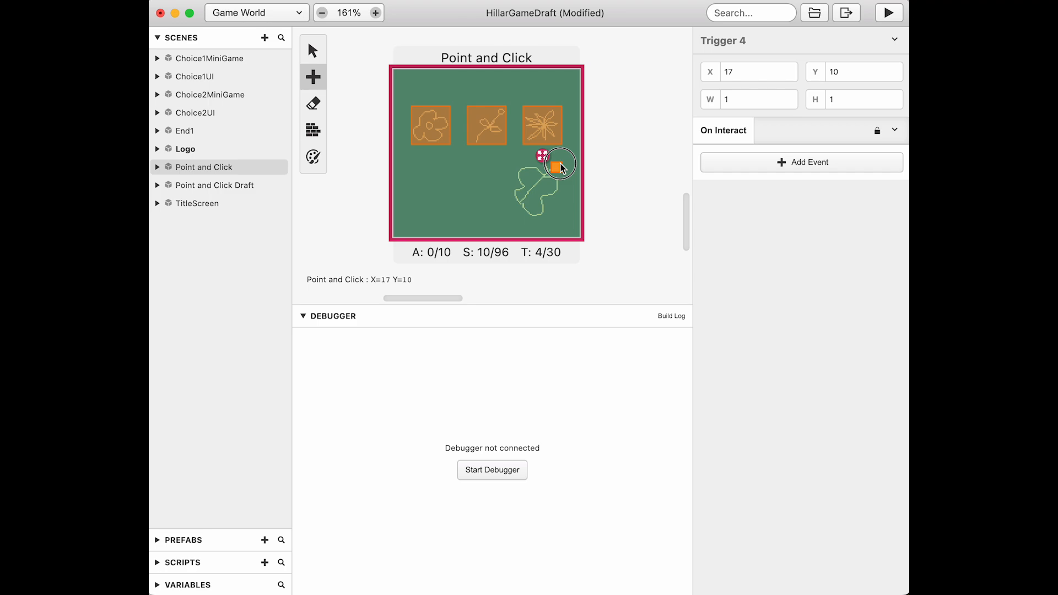
pyautogui.moveTo(560, 165); pyautogui.dragTo(518, 215)
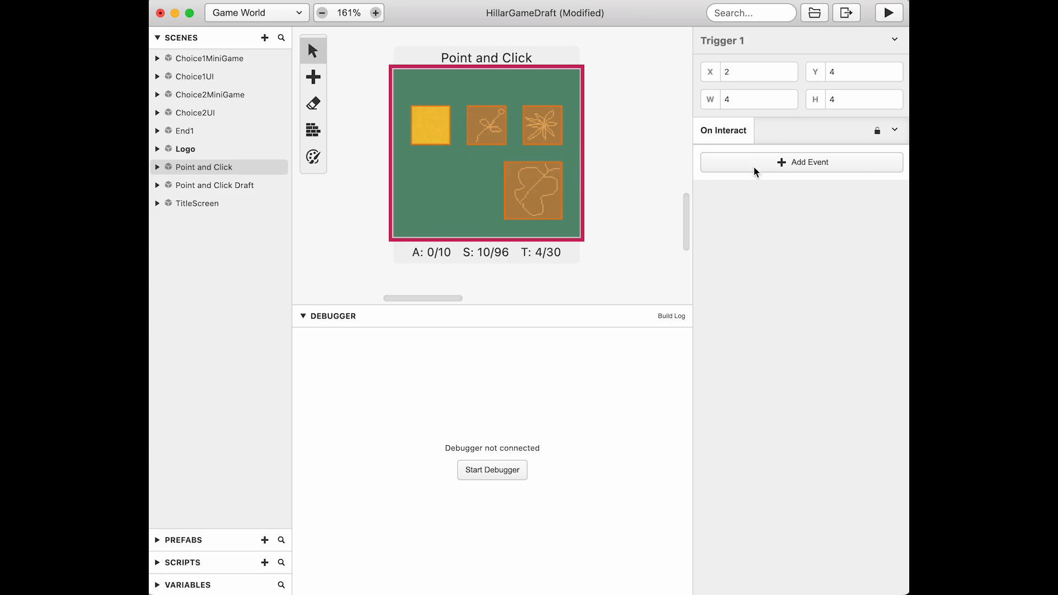
# Give Trigger 2 over the middle top picture a Variable Set To Value event and pick its variable
pyautogui.click(542, 125)
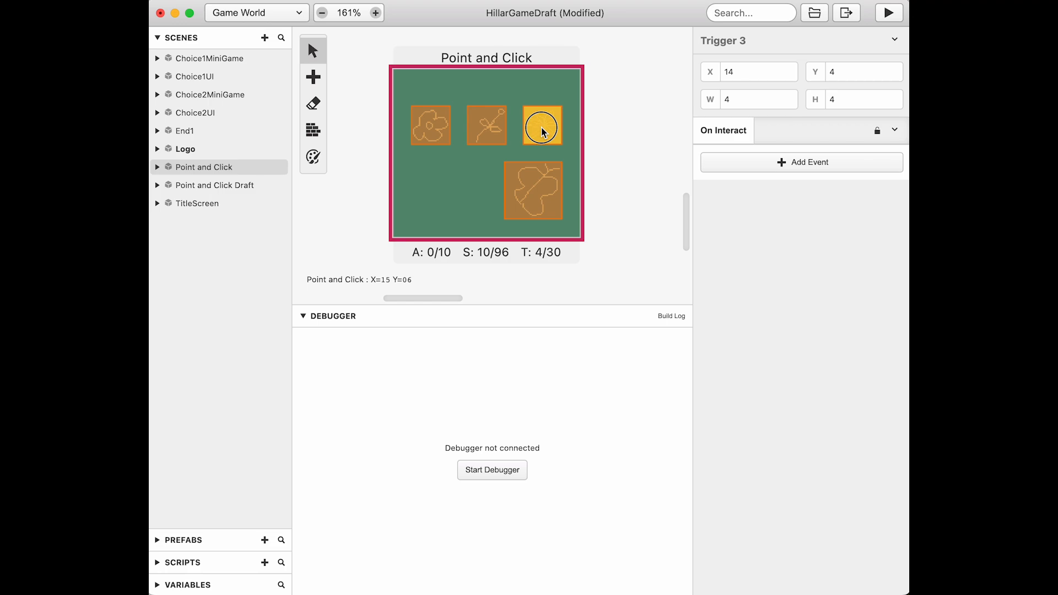
pyautogui.click(486, 124)
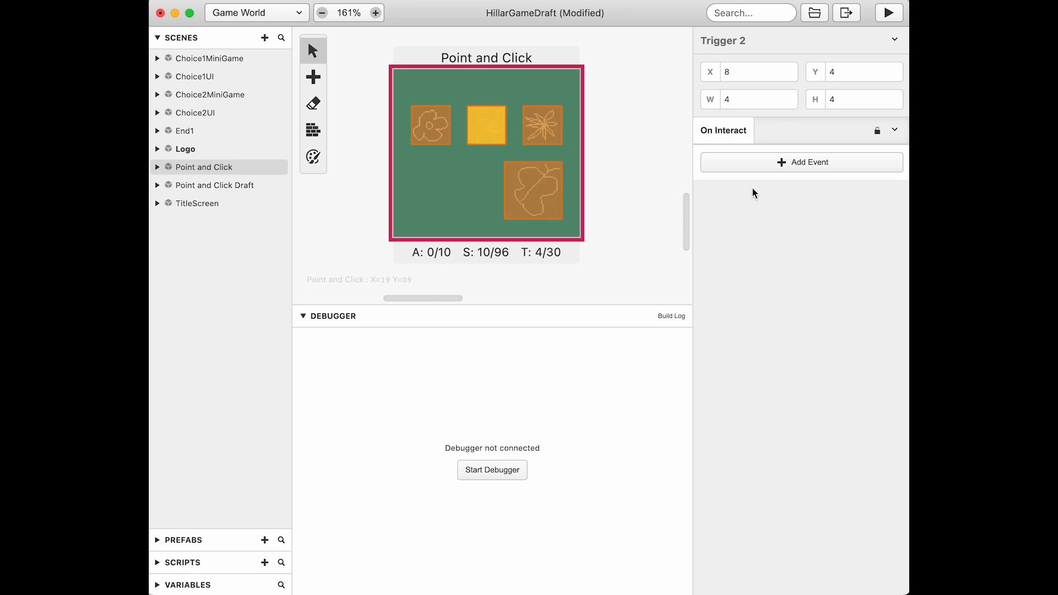
pyautogui.click(802, 162)
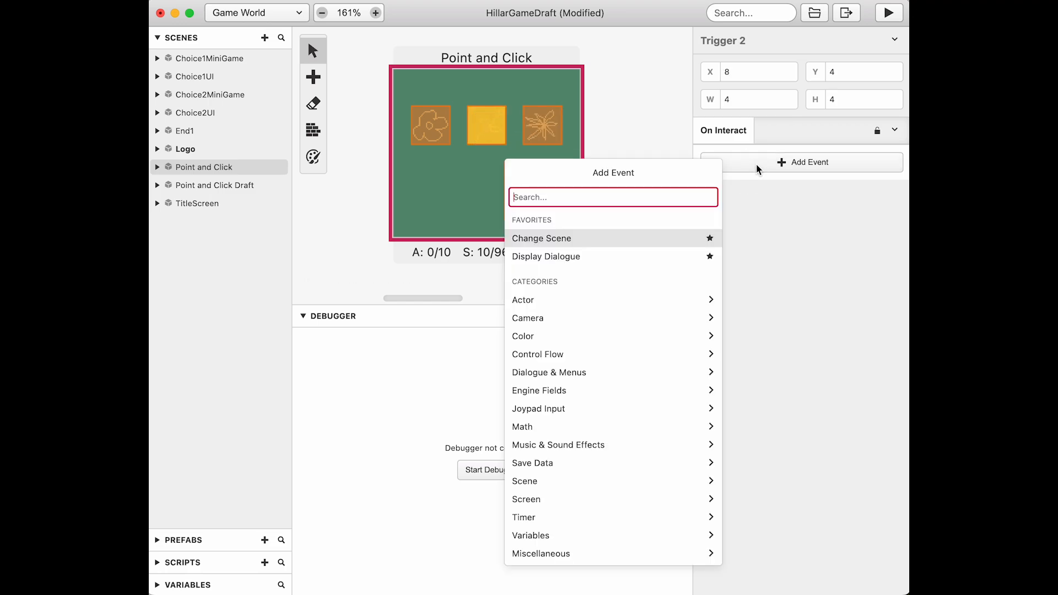
pyautogui.write('s')
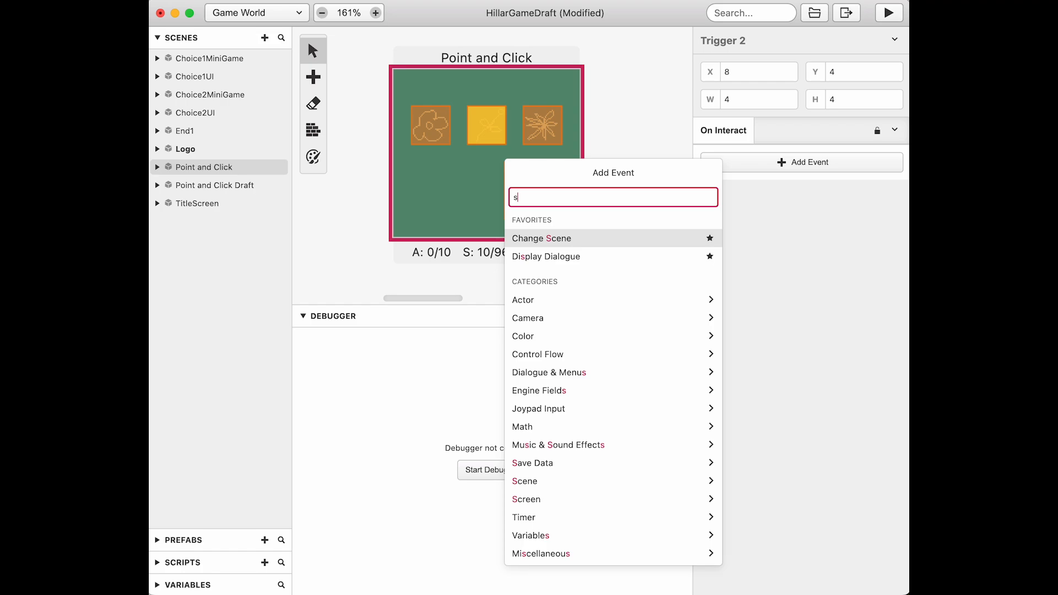
pyautogui.write('et variable')
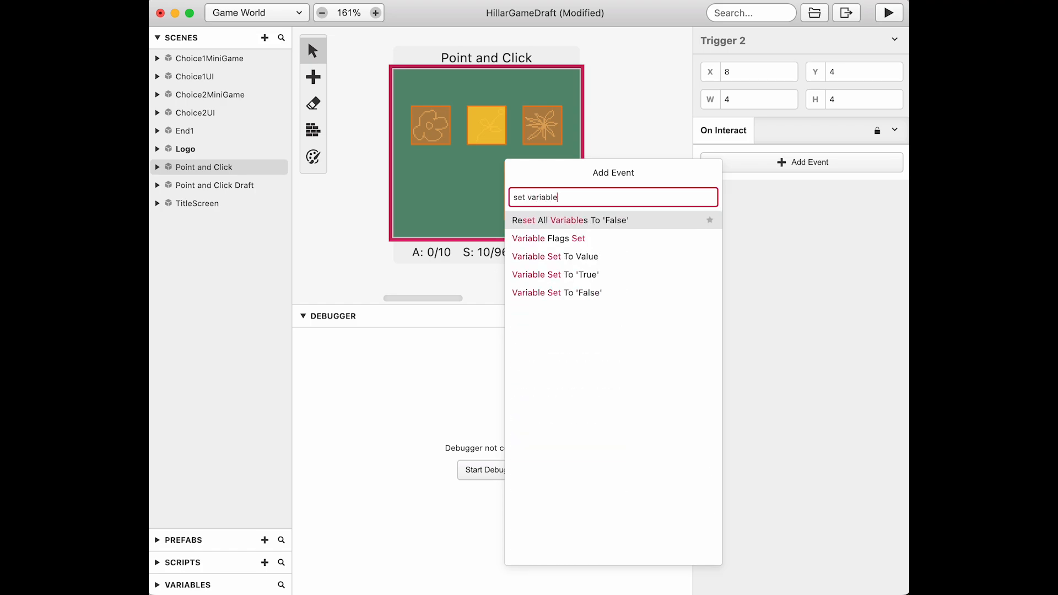
pyautogui.click(554, 256)
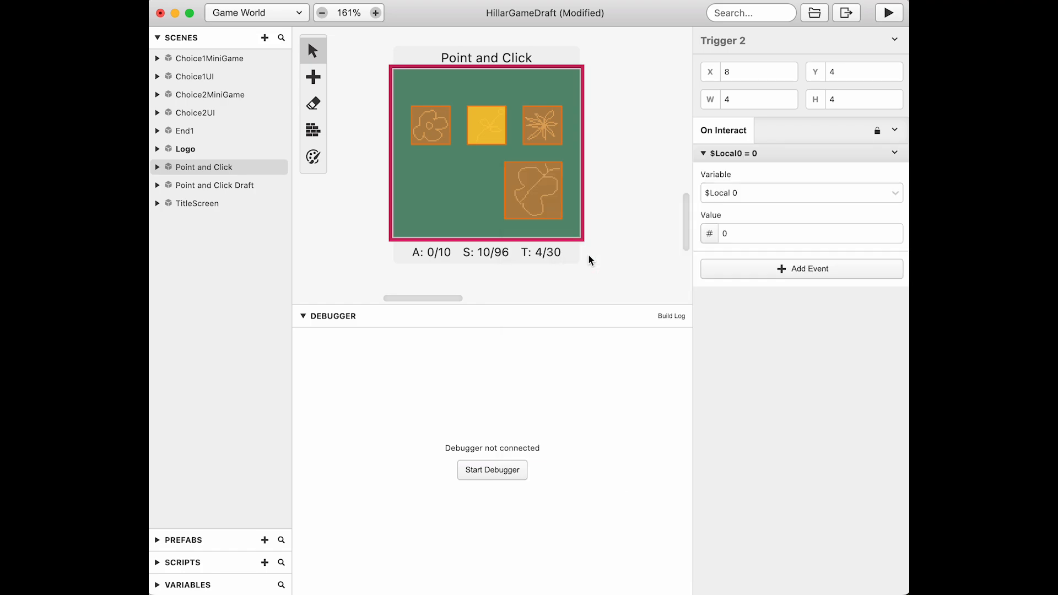
pyautogui.click(801, 193)
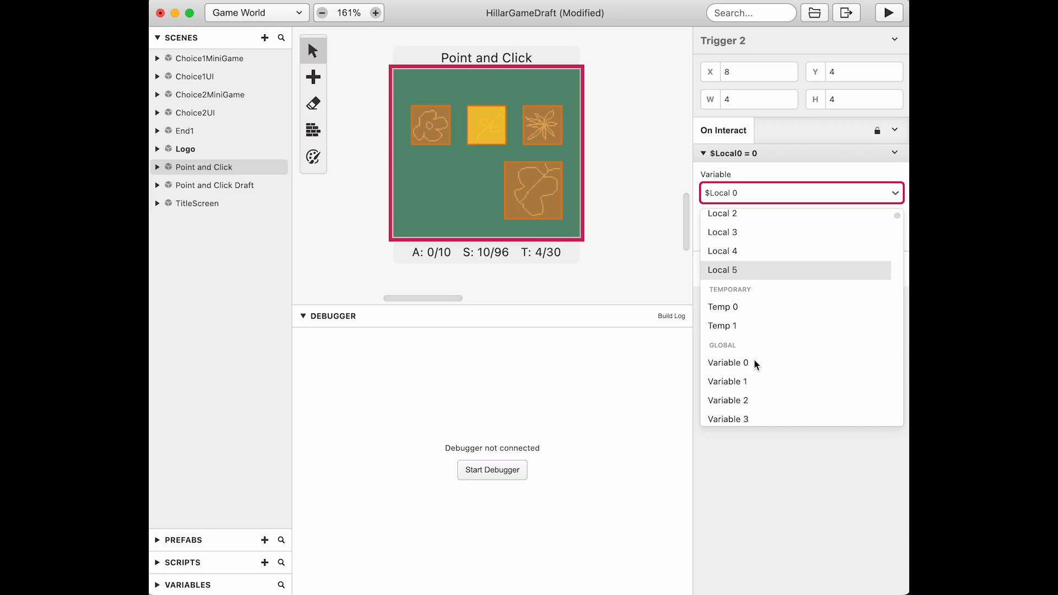
pyautogui.click(728, 400)
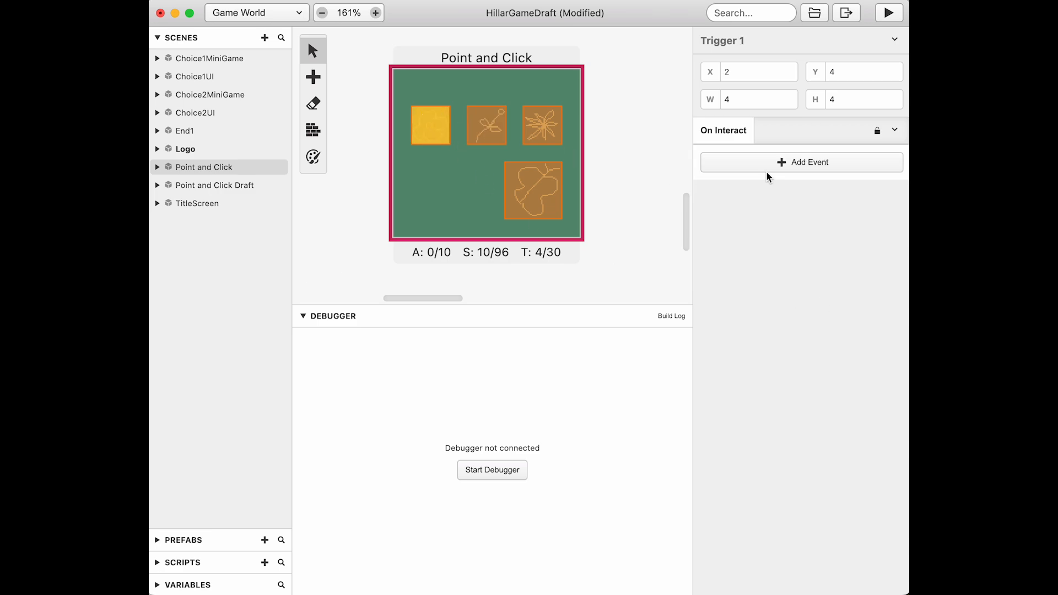
# Give Trigger 1 a Variable Set To Value event targeting Variable 2
pyautogui.click(802, 162)
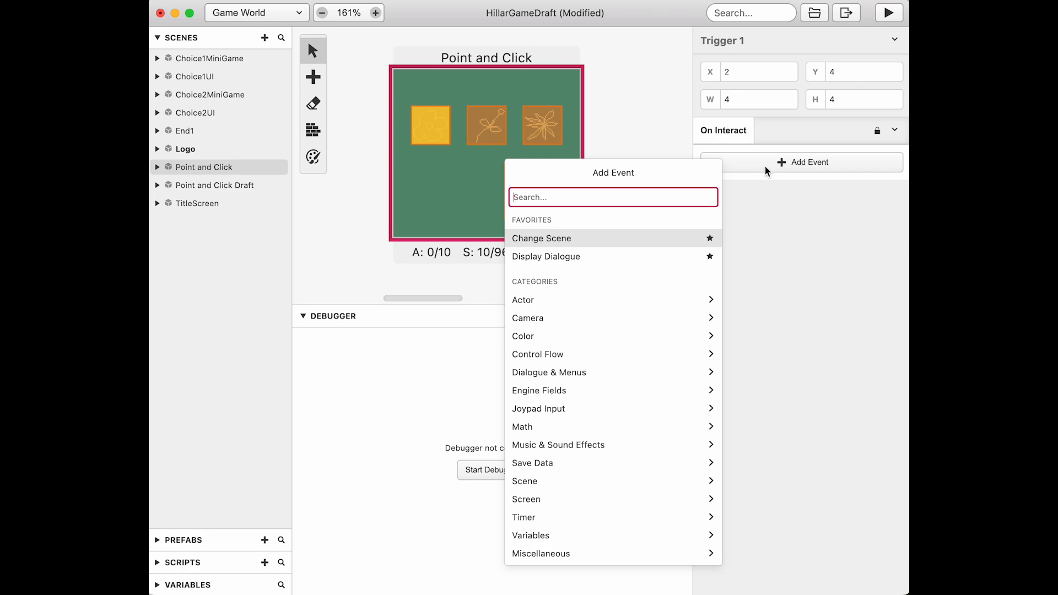
pyautogui.write('set var')
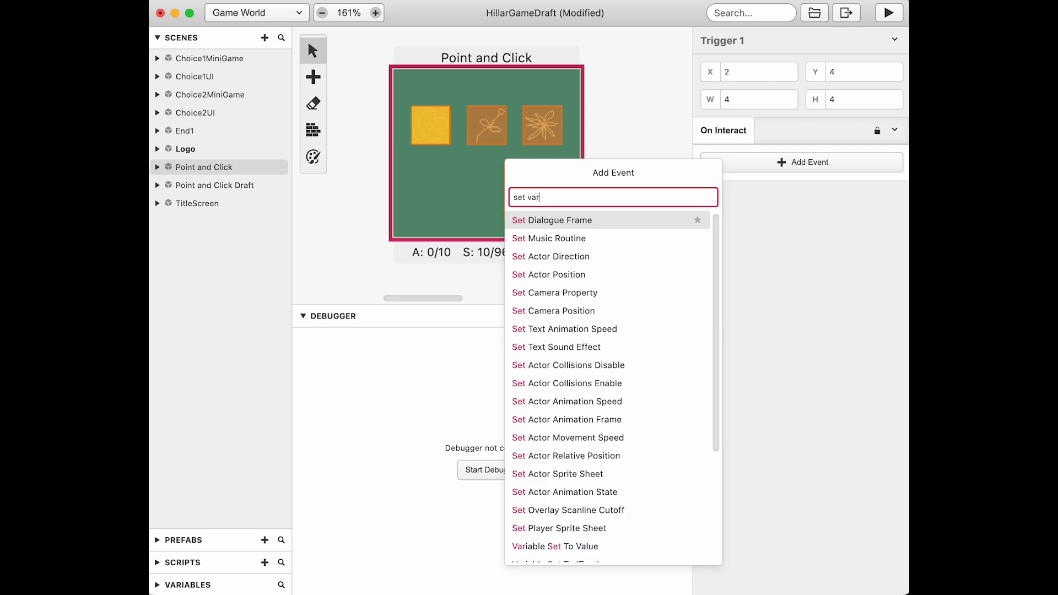
pyautogui.write('iable')
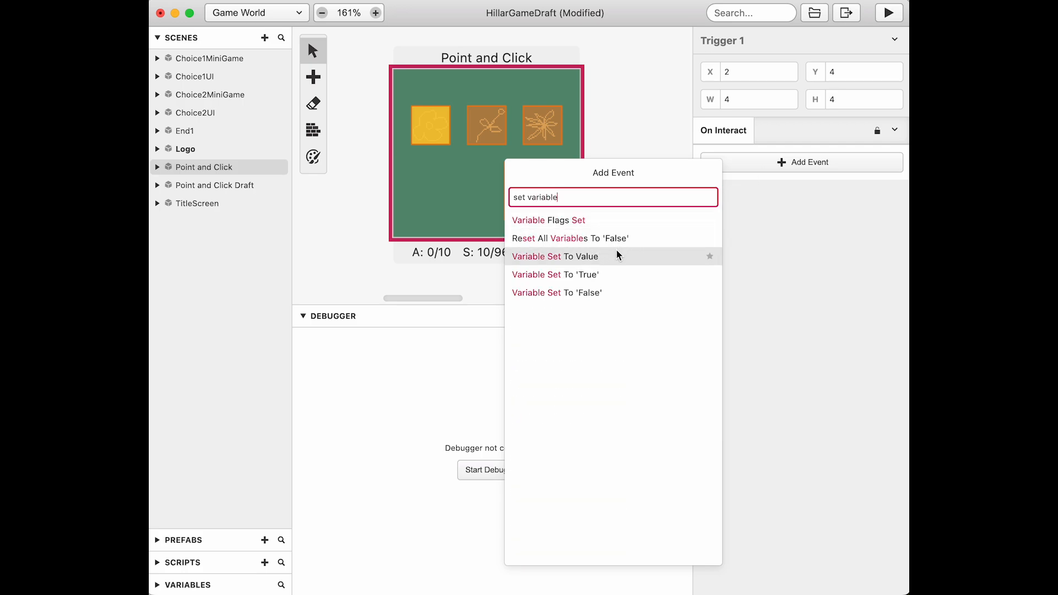
pyautogui.click(554, 256)
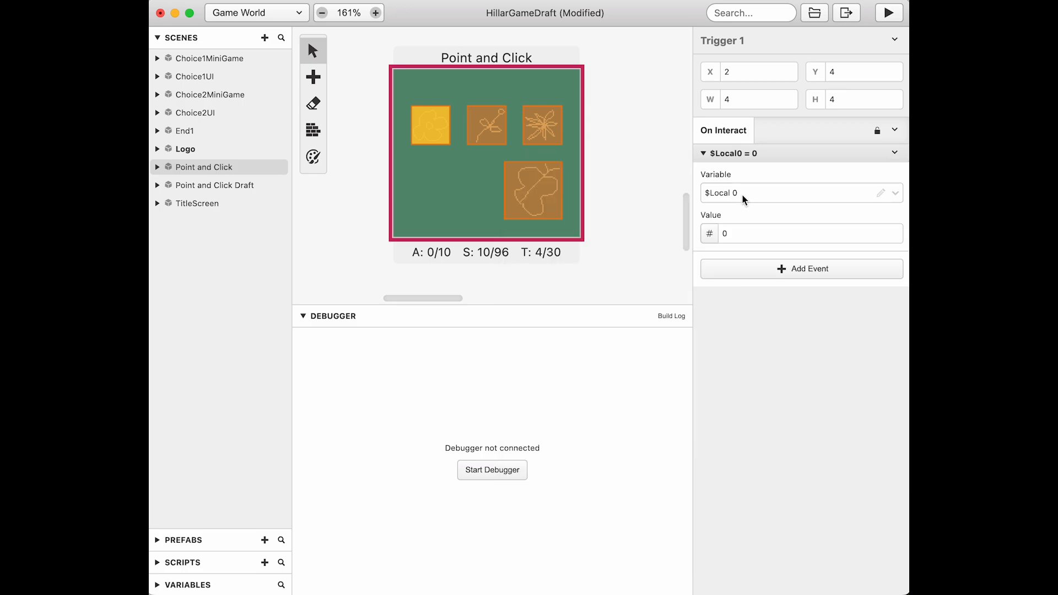
pyautogui.click(800, 193)
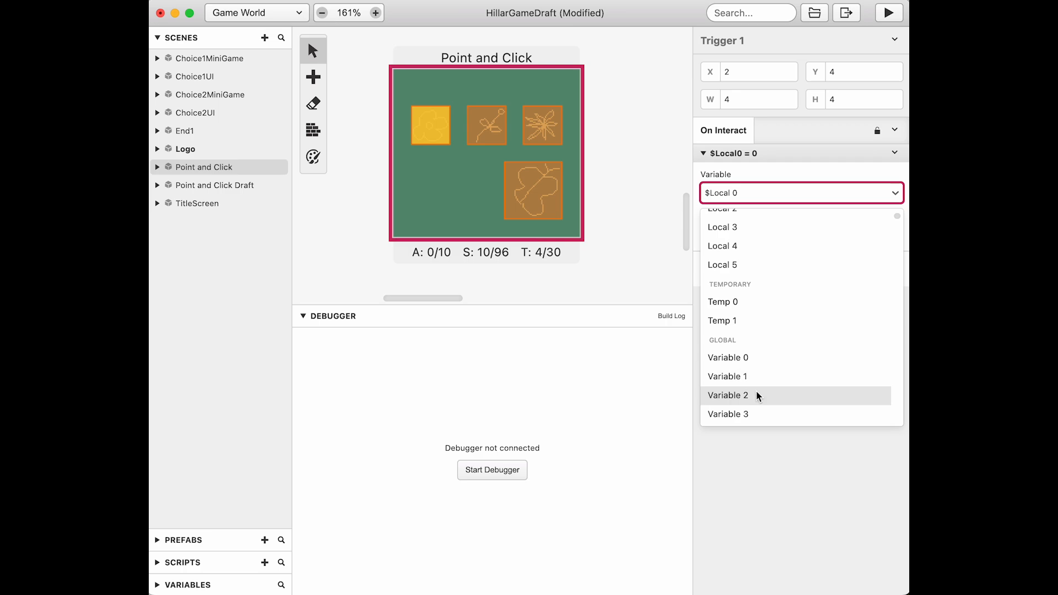
pyautogui.click(727, 394)
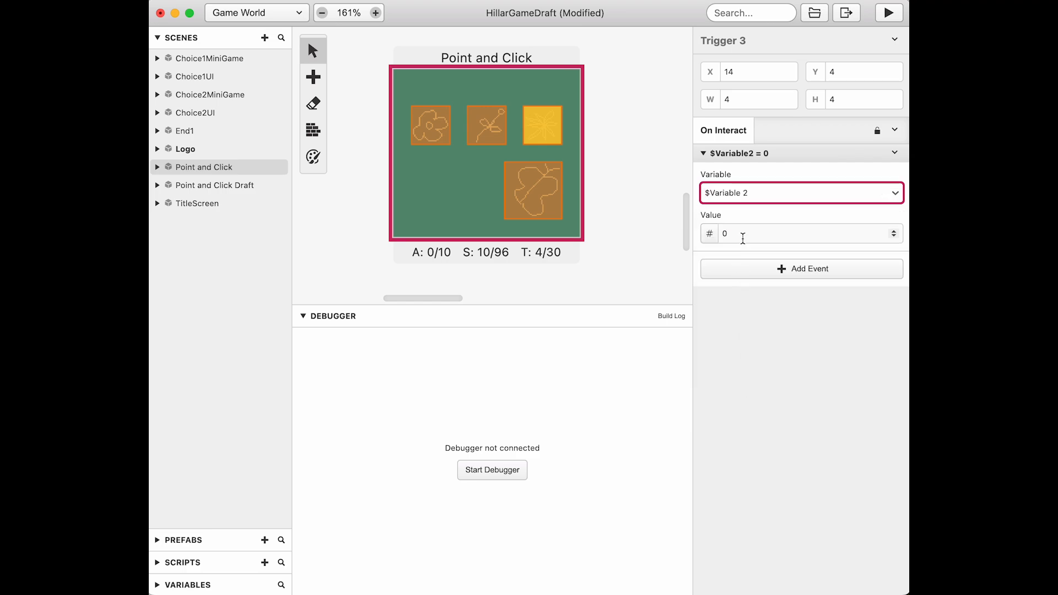
# Make Trigger 3's set-variable event assign the value 2 to Variable 2
pyautogui.click(798, 234)
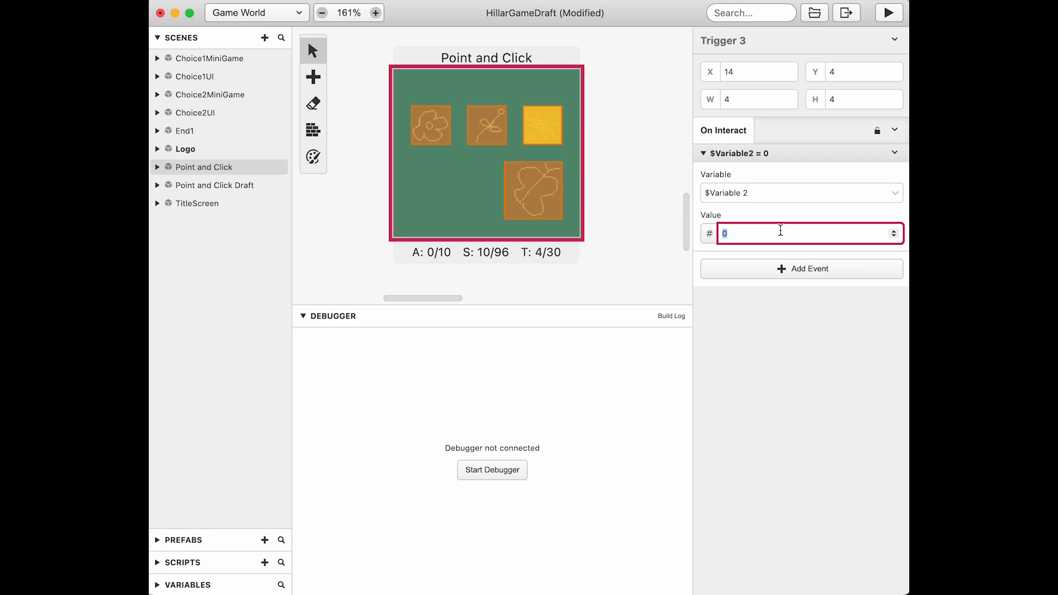
pyautogui.write('2')
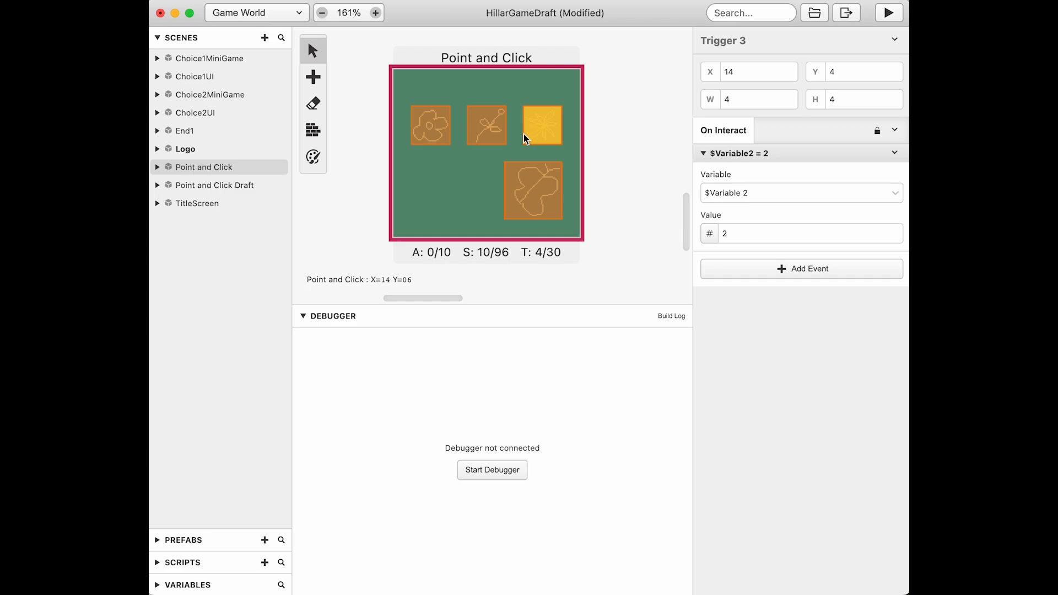
# On Trigger 4's If Variable 2 == 1 check, display the dialogue 'good job!' in the true branch
pyautogui.click(484, 125)
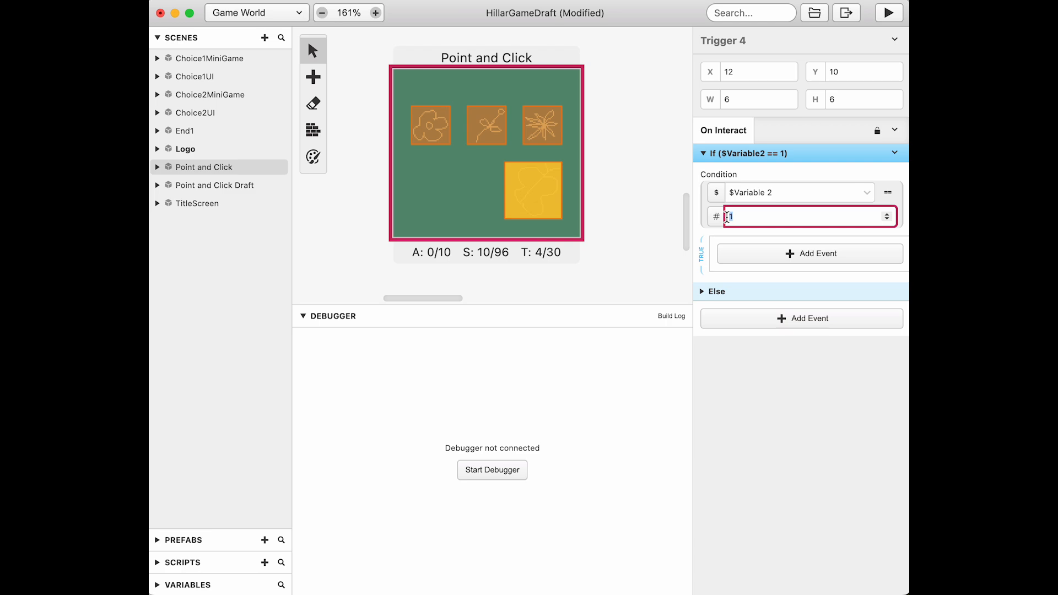
pyautogui.click(810, 253)
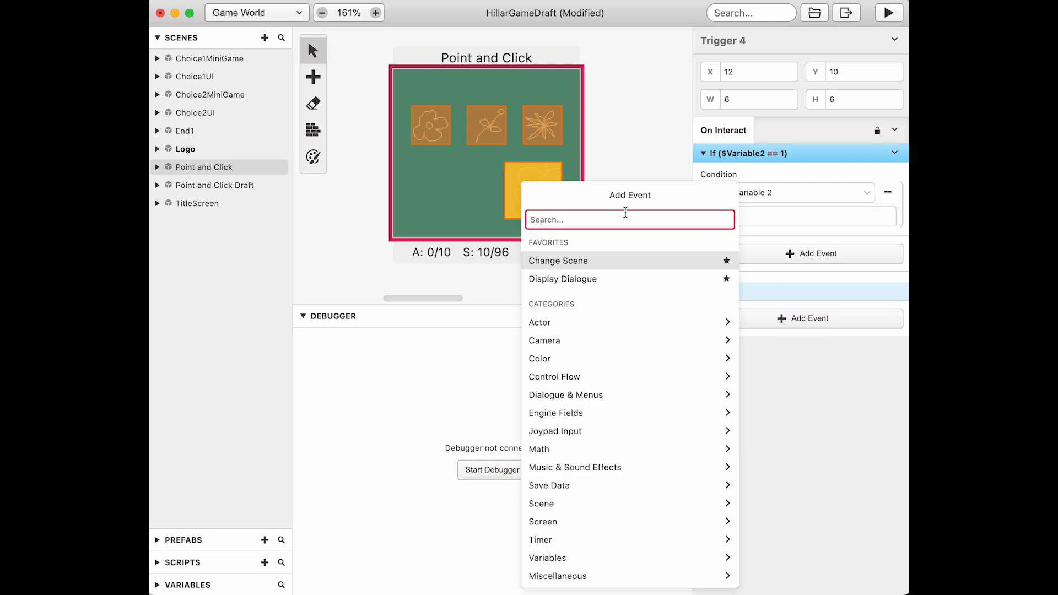
pyautogui.click(562, 278)
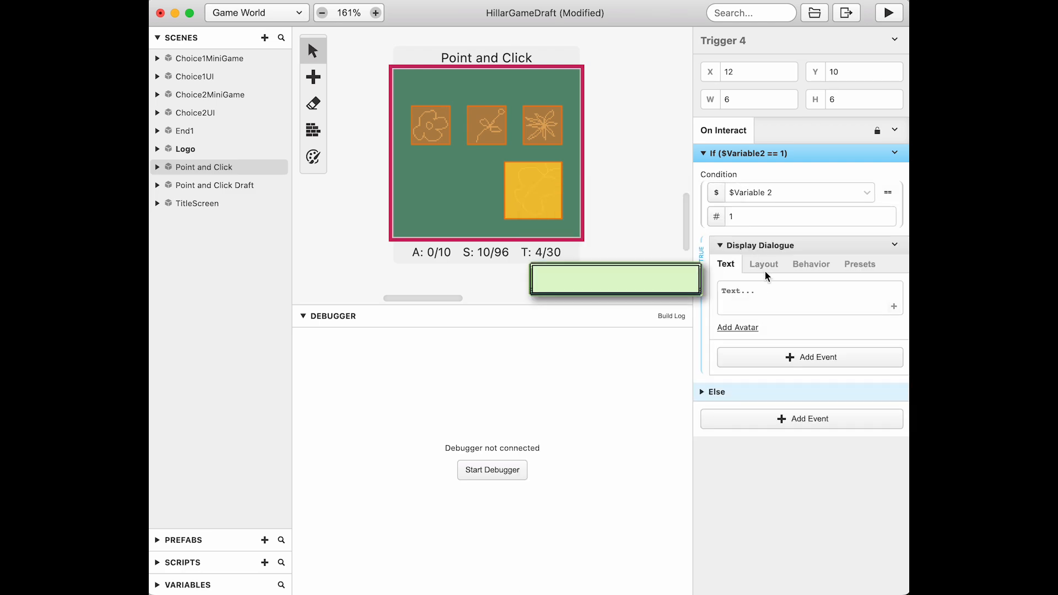
pyautogui.write('o')
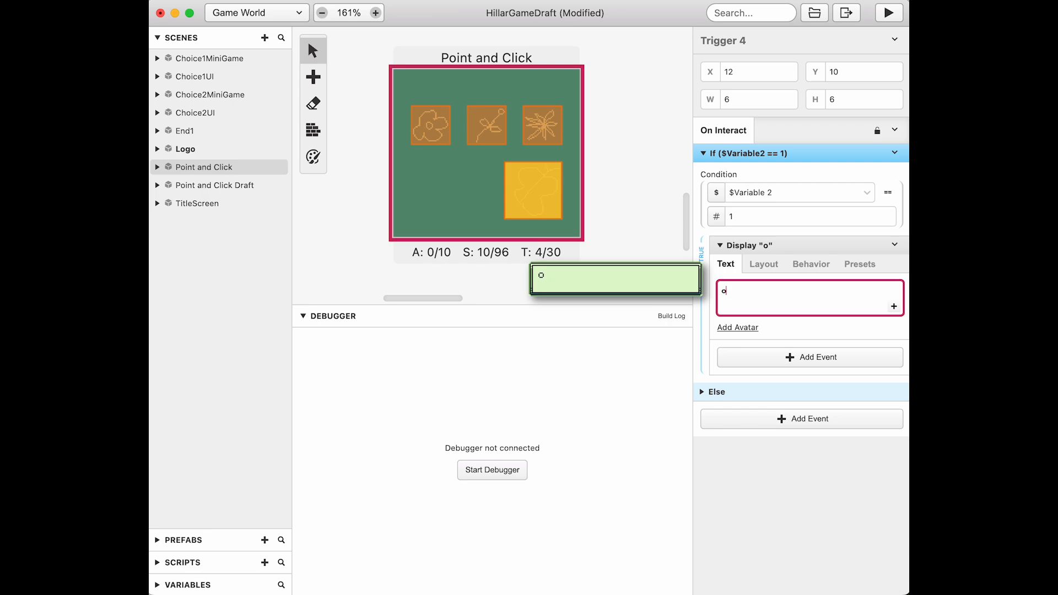
pyautogui.write('good job!')
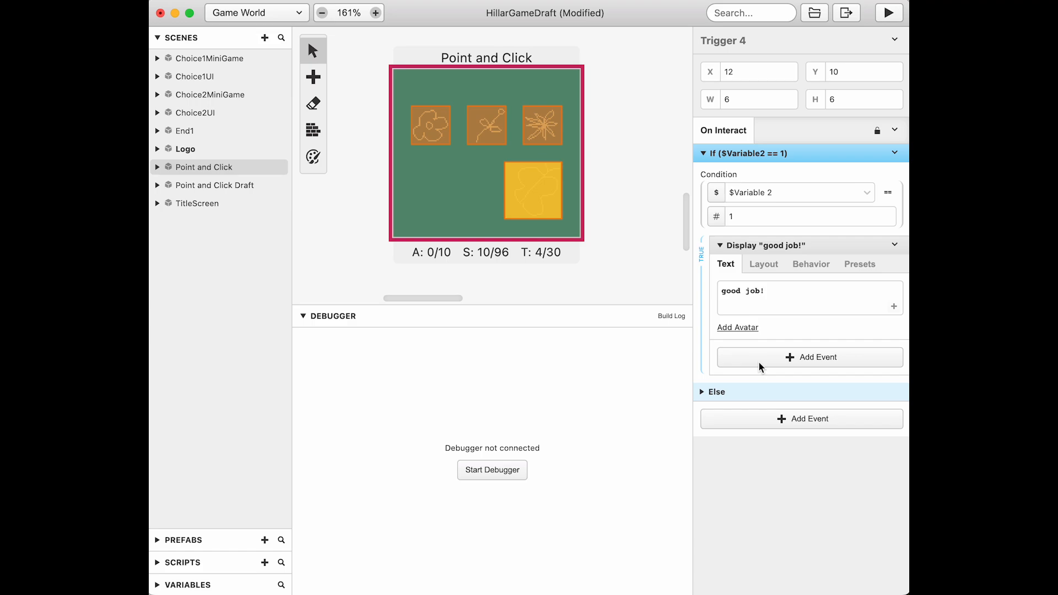
pyautogui.moveTo(762, 425)
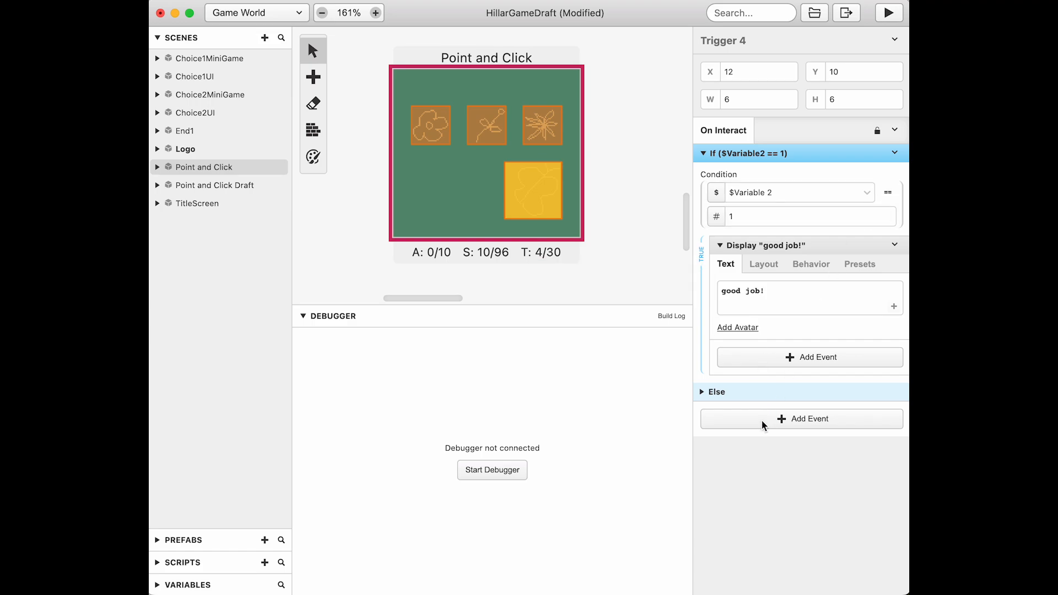
# In the Else branch, display the dialogue 'not quite...'
pyautogui.click(801, 419)
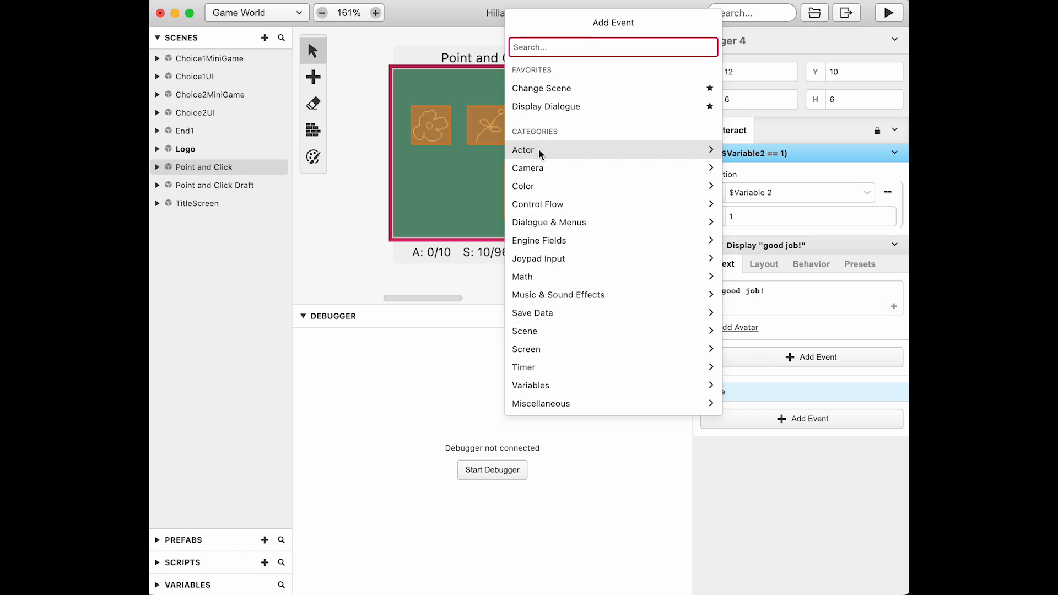
pyautogui.write('displ')
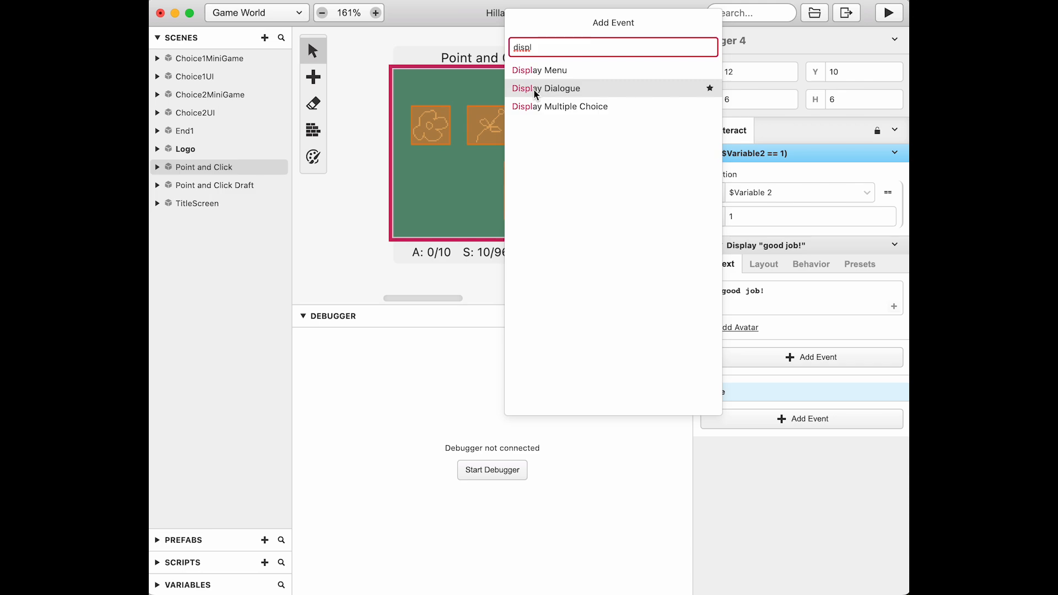
pyautogui.click(546, 88)
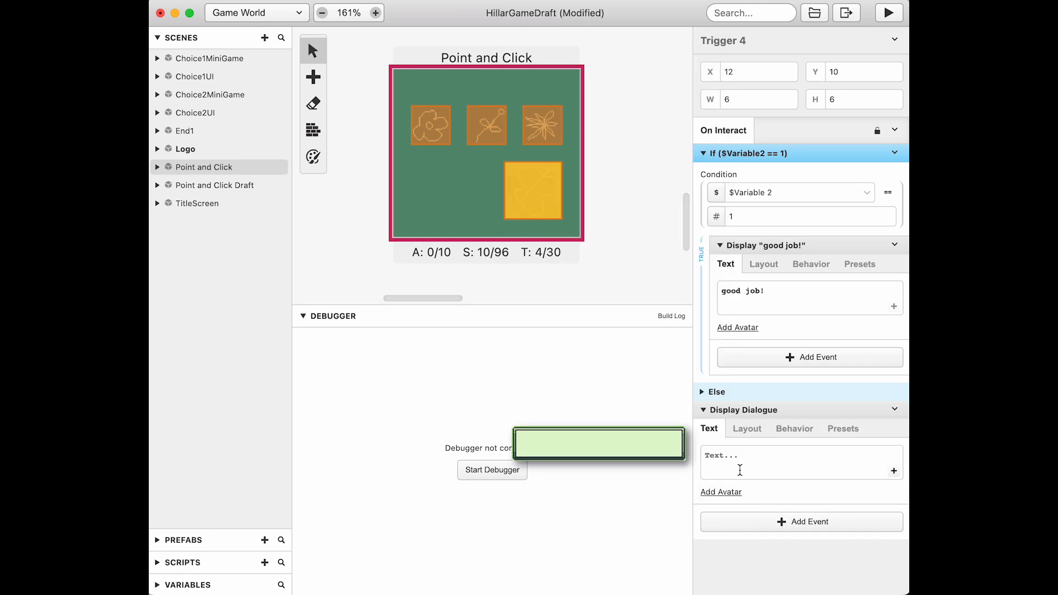
pyautogui.write('not quite...')
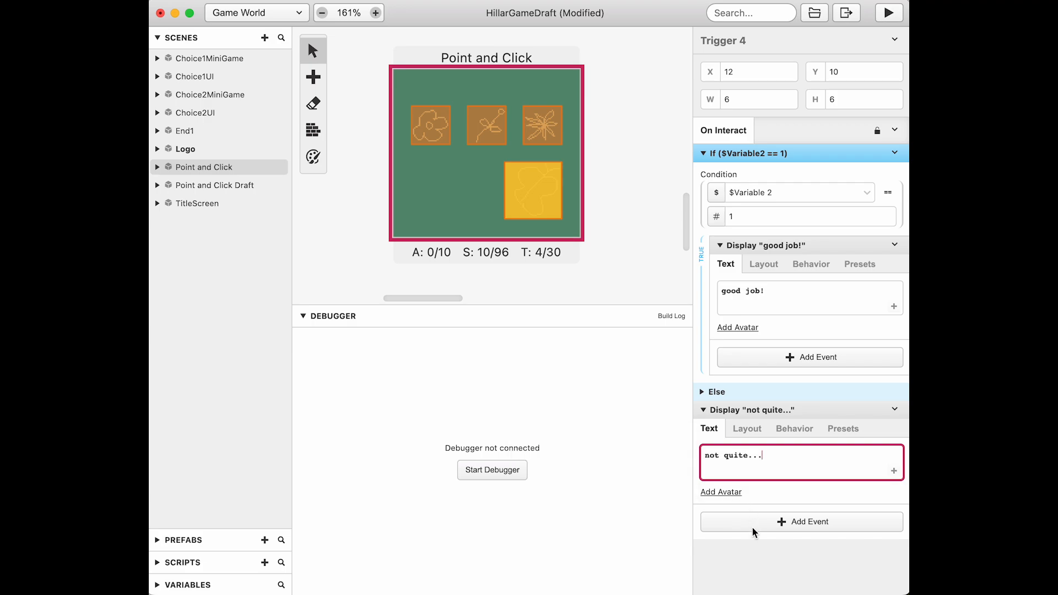
pyautogui.moveTo(600, 154)
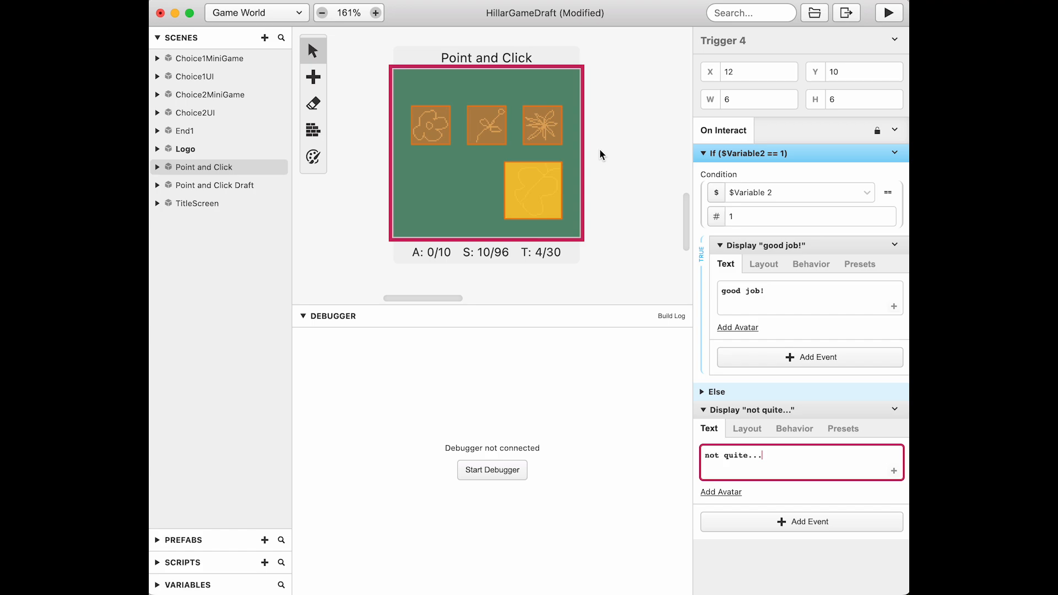
pyautogui.moveTo(771, 434)
pyautogui.write('if variab')
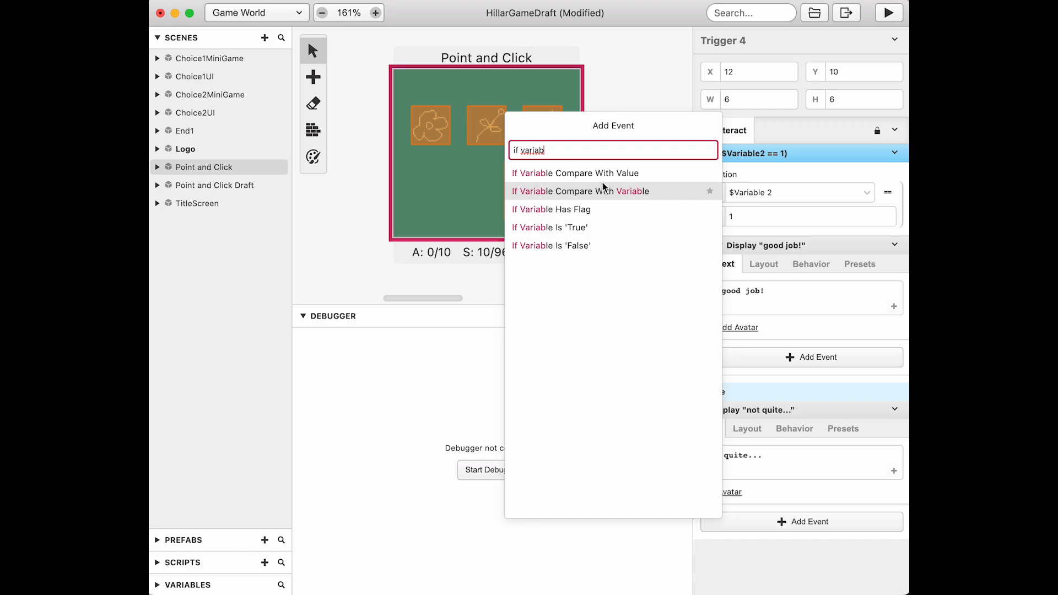
pyautogui.moveTo(599, 175)
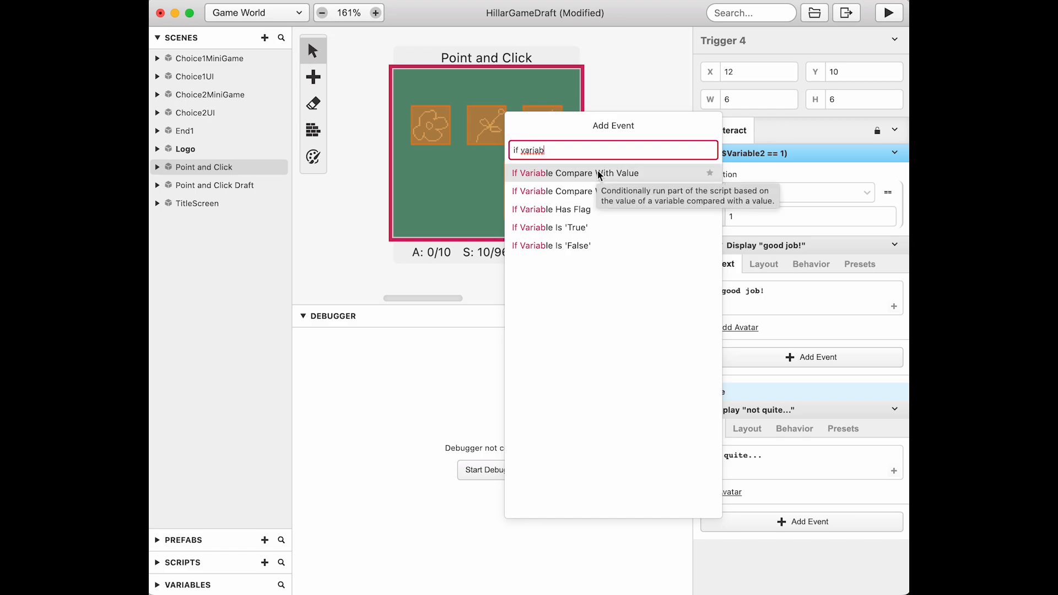
# Add an If Variable 2 == 0 check that displays the dialogue 'choose an option'
pyautogui.click(573, 173)
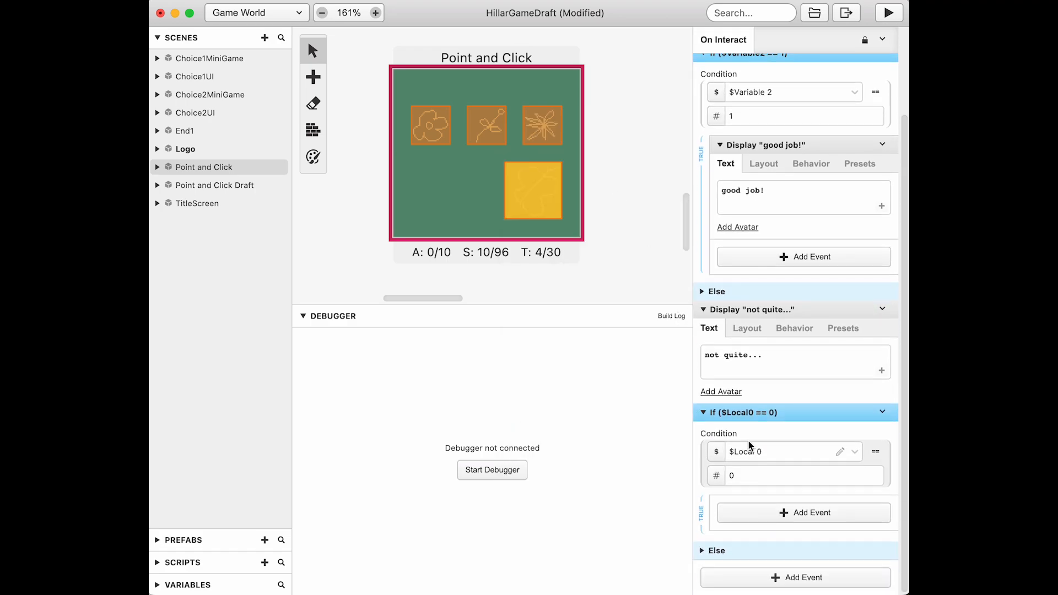
pyautogui.click(784, 452)
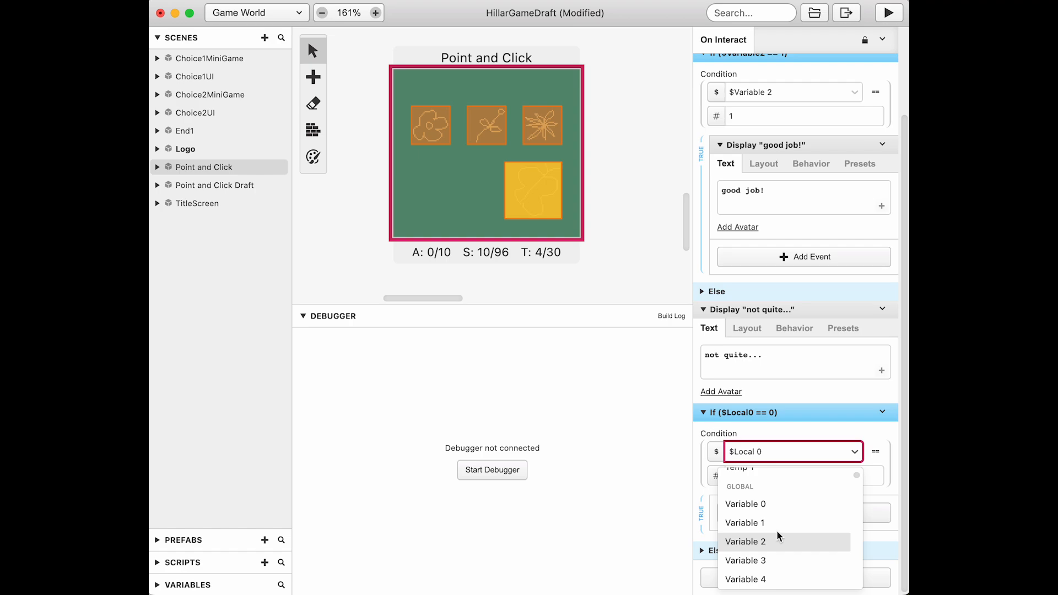
pyautogui.click(747, 541)
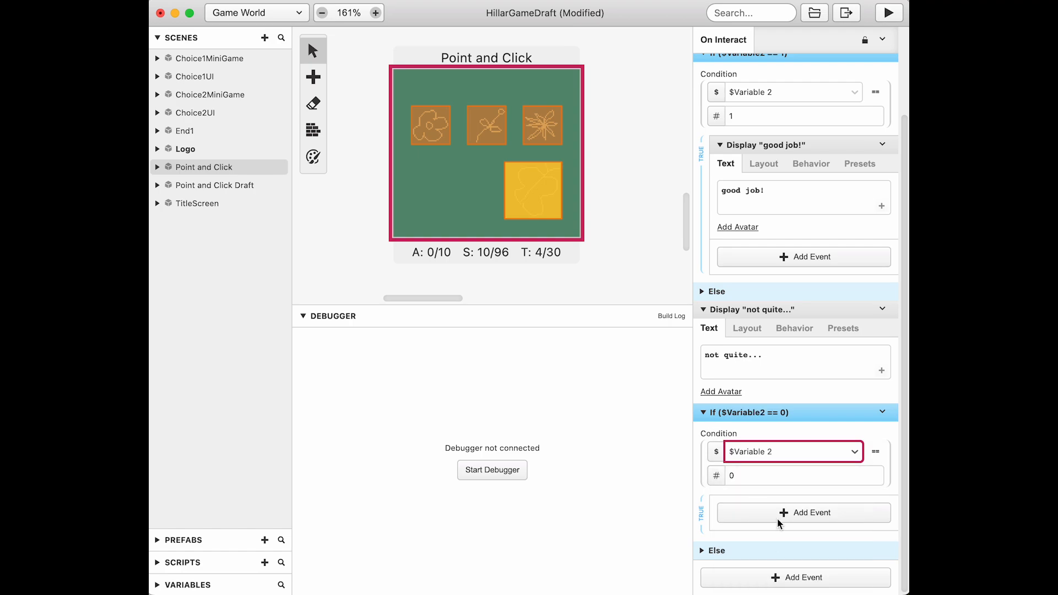
pyautogui.click(803, 512)
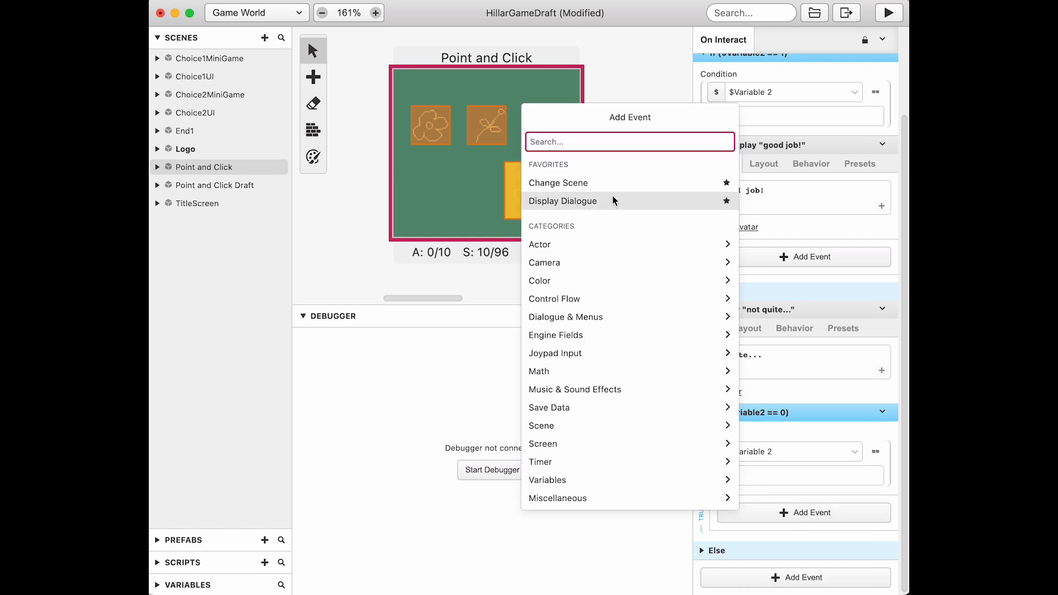
pyautogui.click(562, 201)
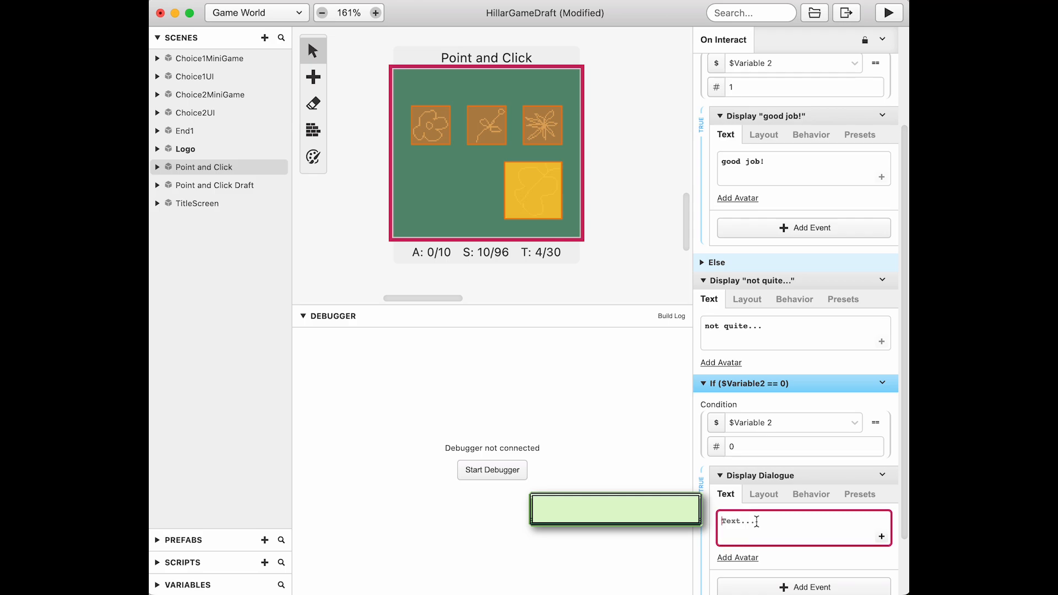
pyautogui.write('choose')
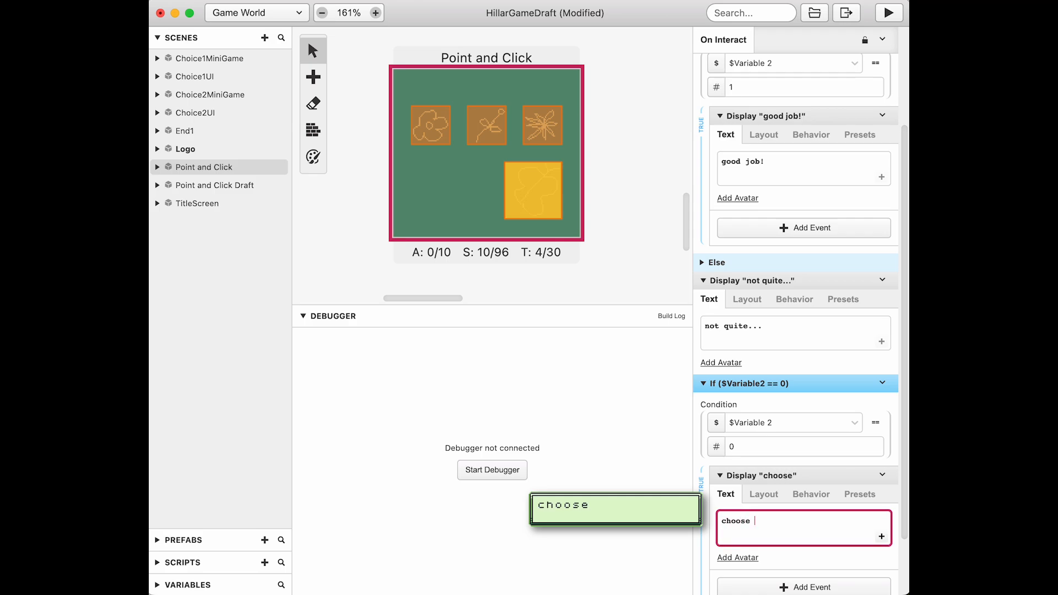
pyautogui.write('an option')
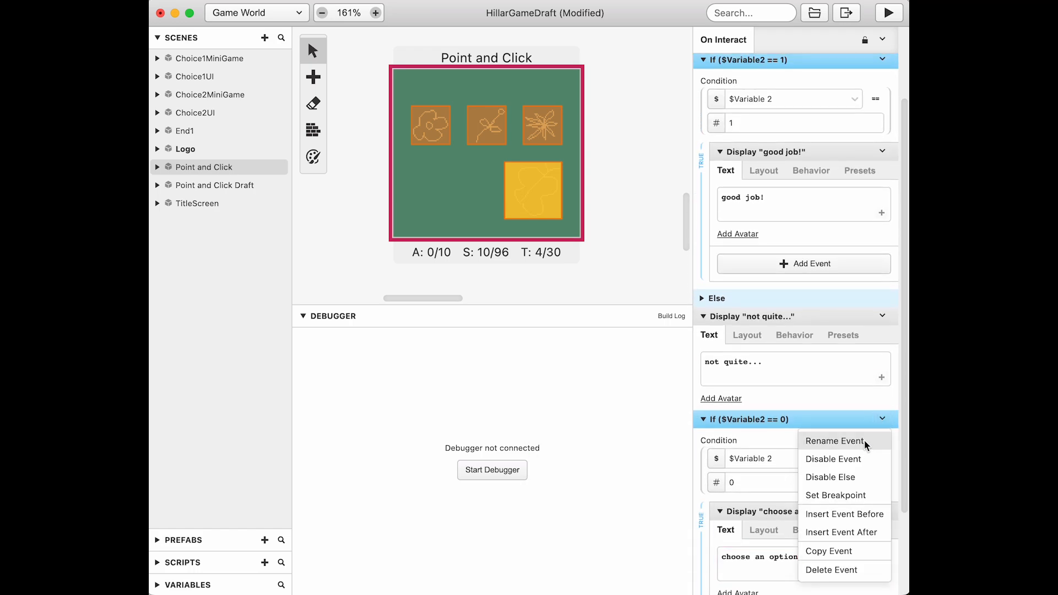
pyautogui.moveTo(859, 519)
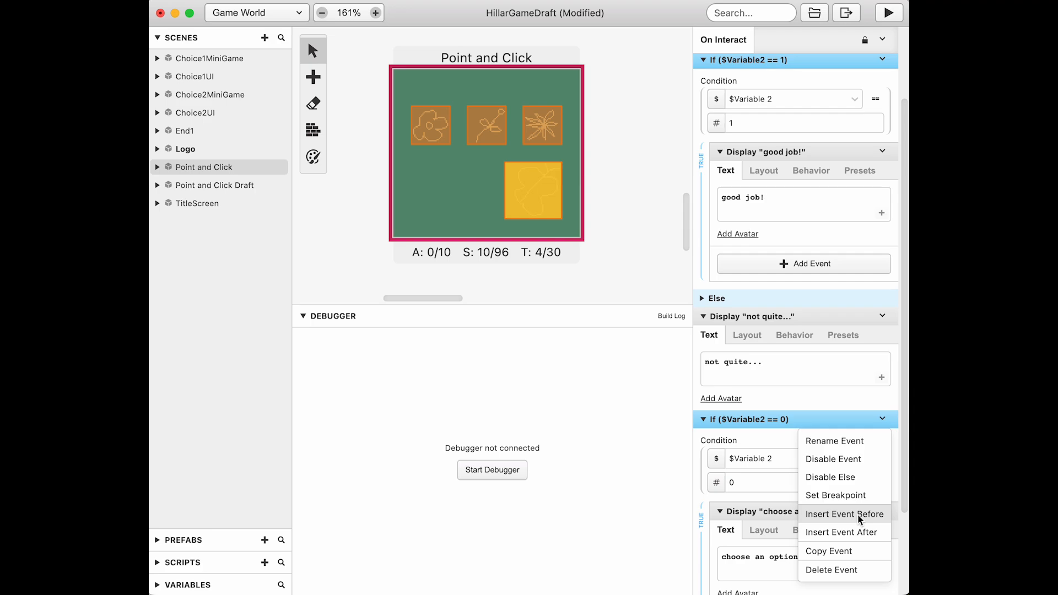
# Move the Variable 2 == 0 check above the == 1 check in Trigger 4's script
pyautogui.click(844, 514)
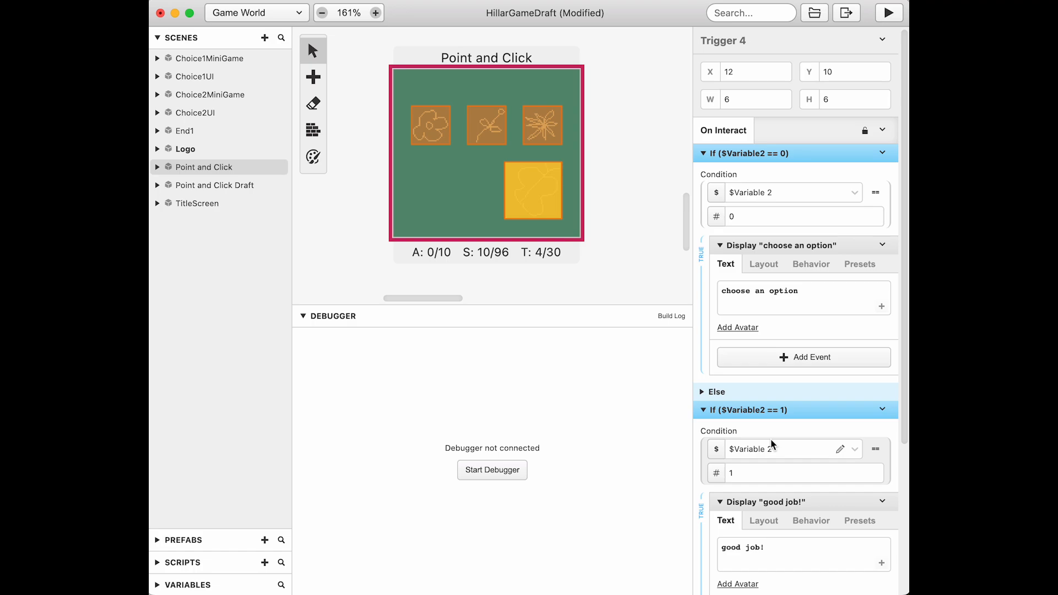
pyautogui.scroll(-3)
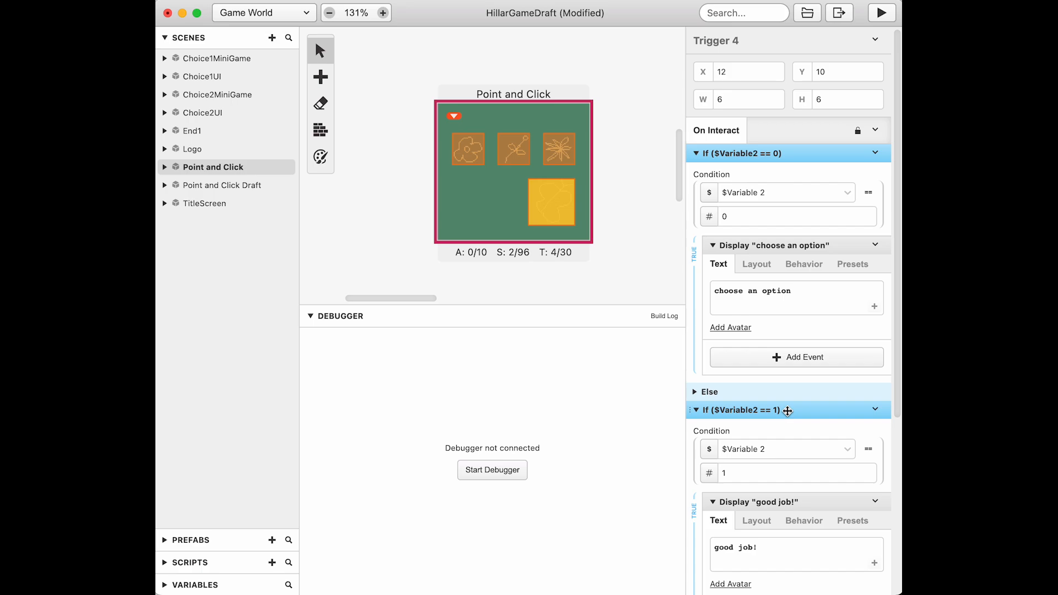
# Nest the If ($Variable2 == 1) check inside the Else branch, then switch to the Logo scene
pyautogui.scroll(-3)
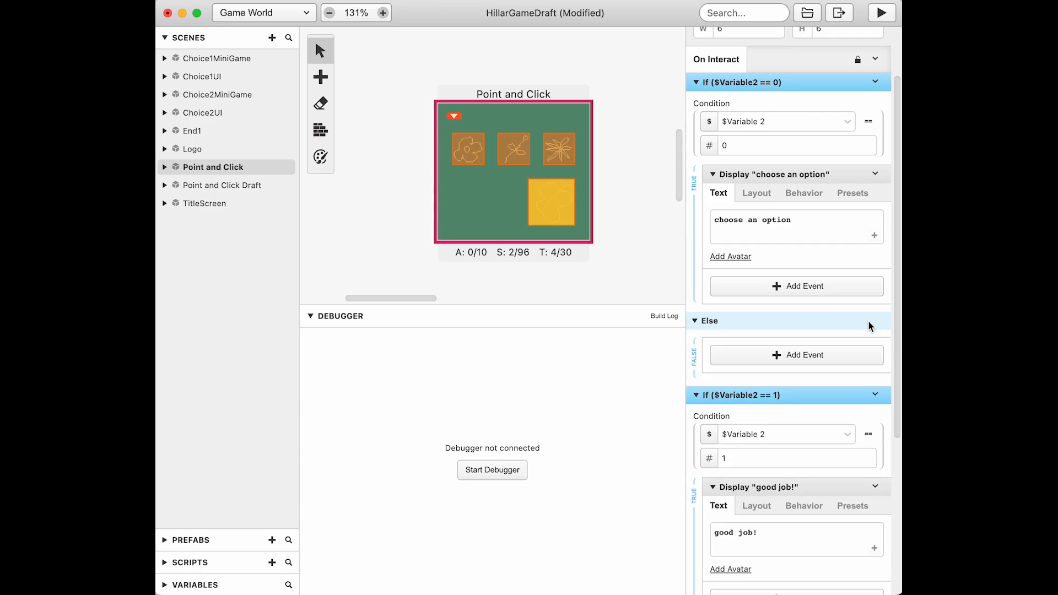
pyautogui.scroll(-3)
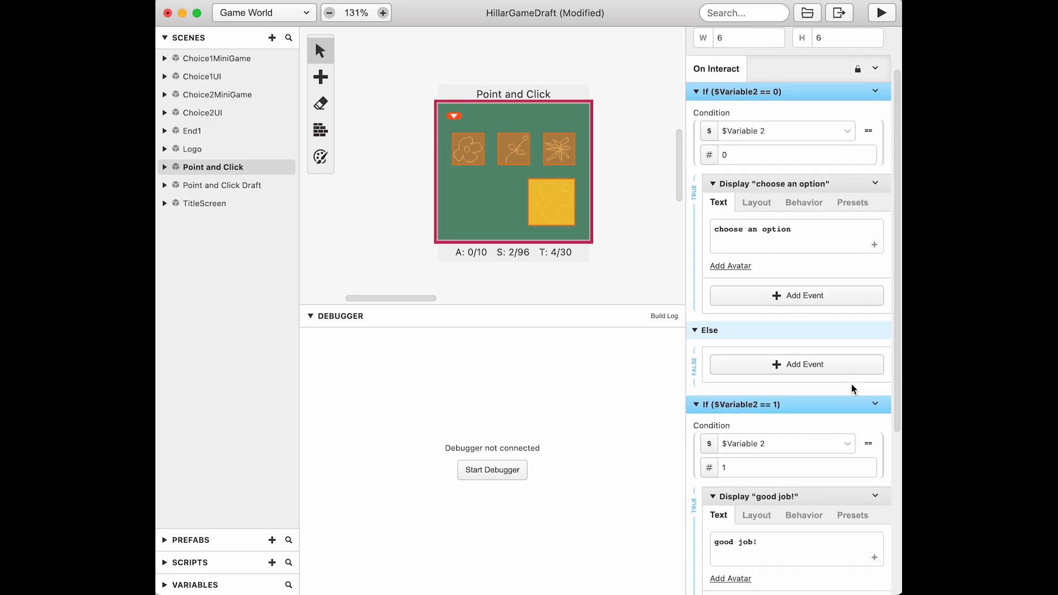
pyautogui.moveTo(775, 421)
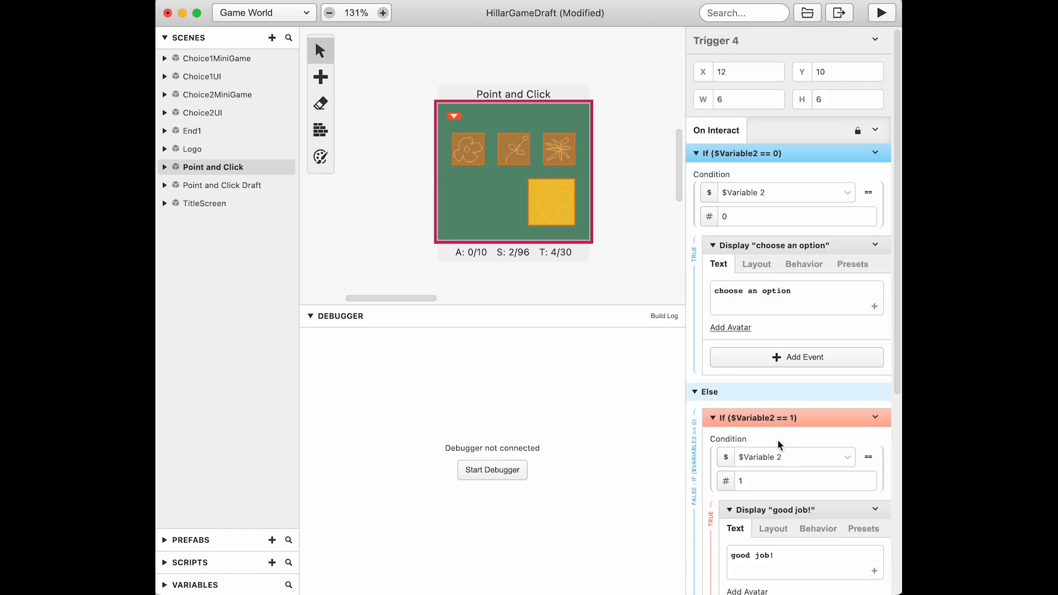
pyautogui.moveTo(789, 457)
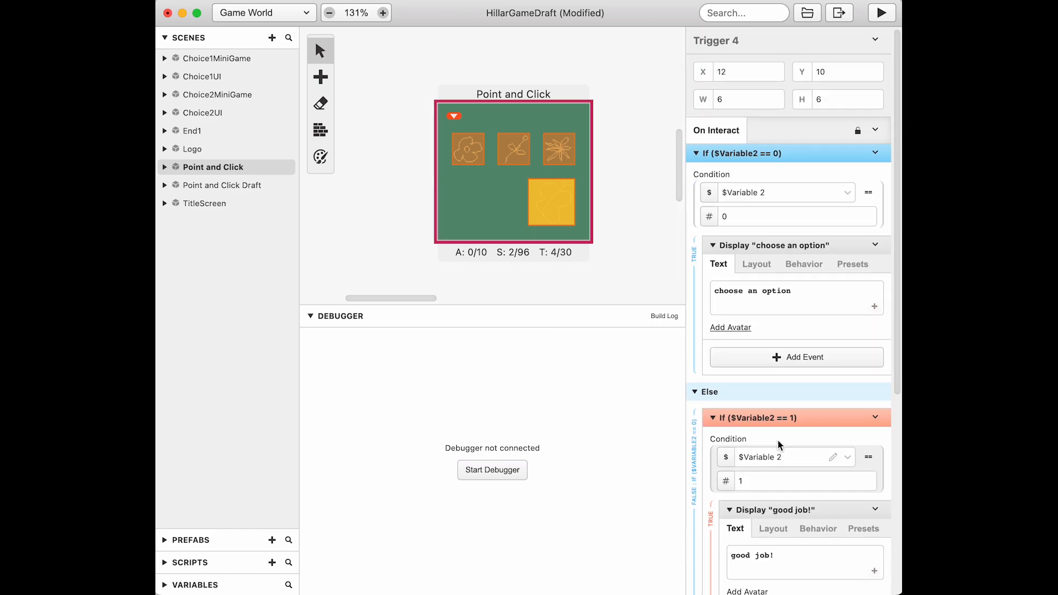
pyautogui.scroll(-3)
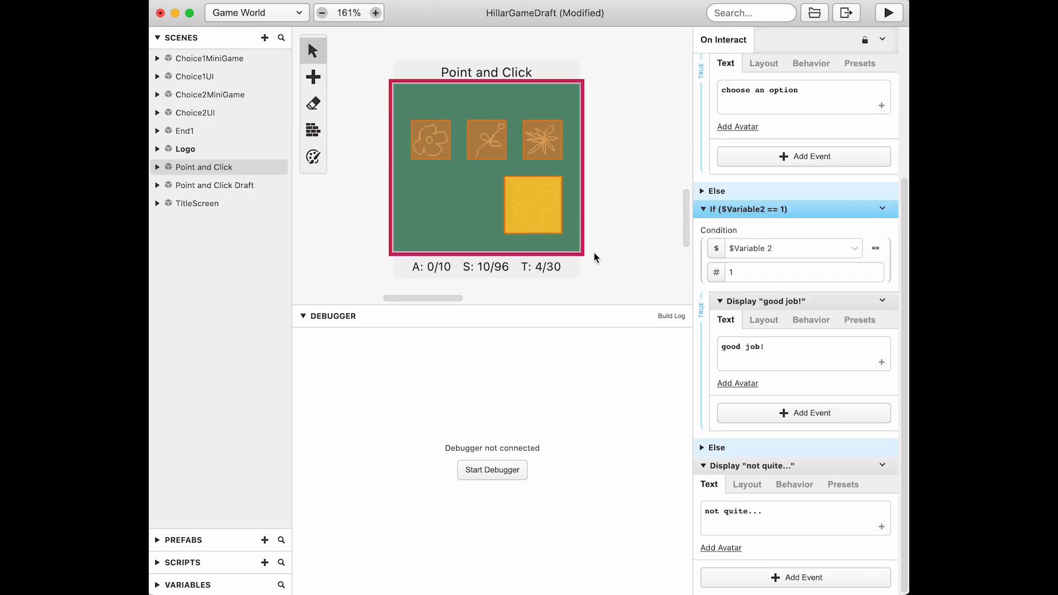
pyautogui.click(321, 12)
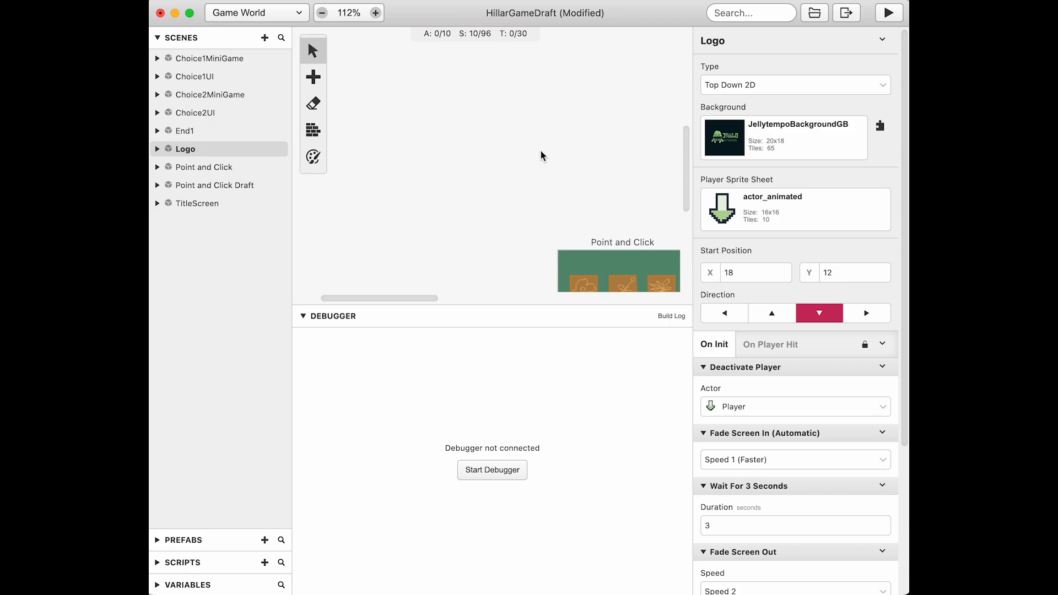
# Set the Point and Click scene's Player Sprite Sheet to hand_cursor
pyautogui.click(203, 167)
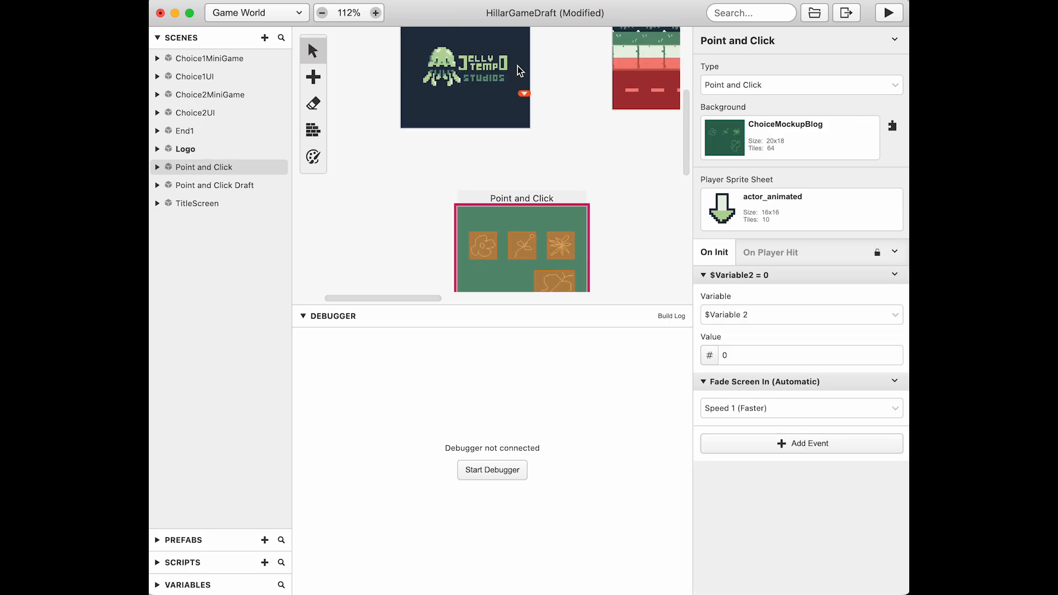
pyautogui.click(475, 218)
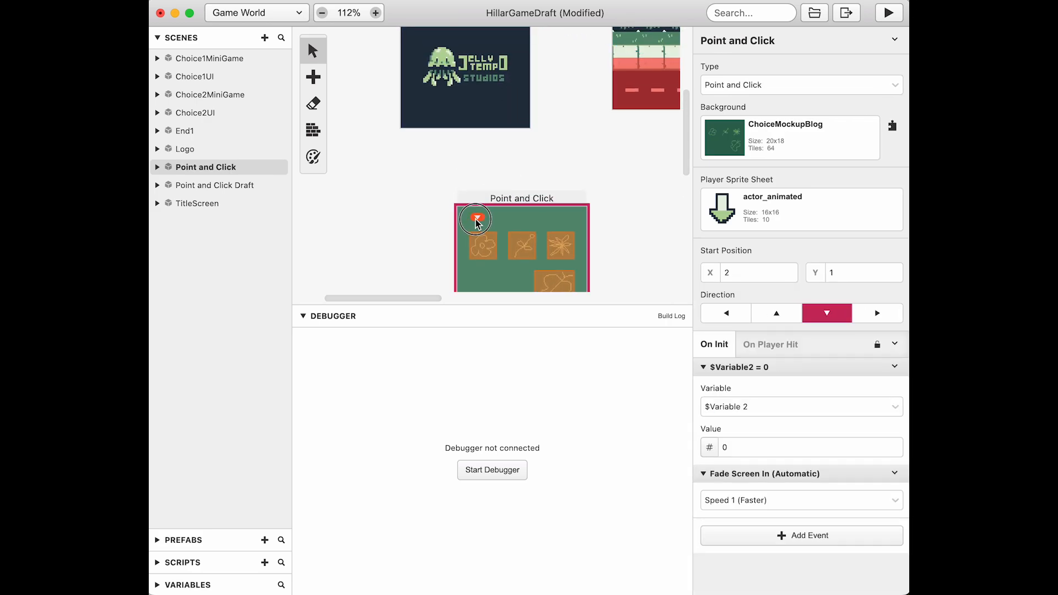
pyautogui.click(801, 210)
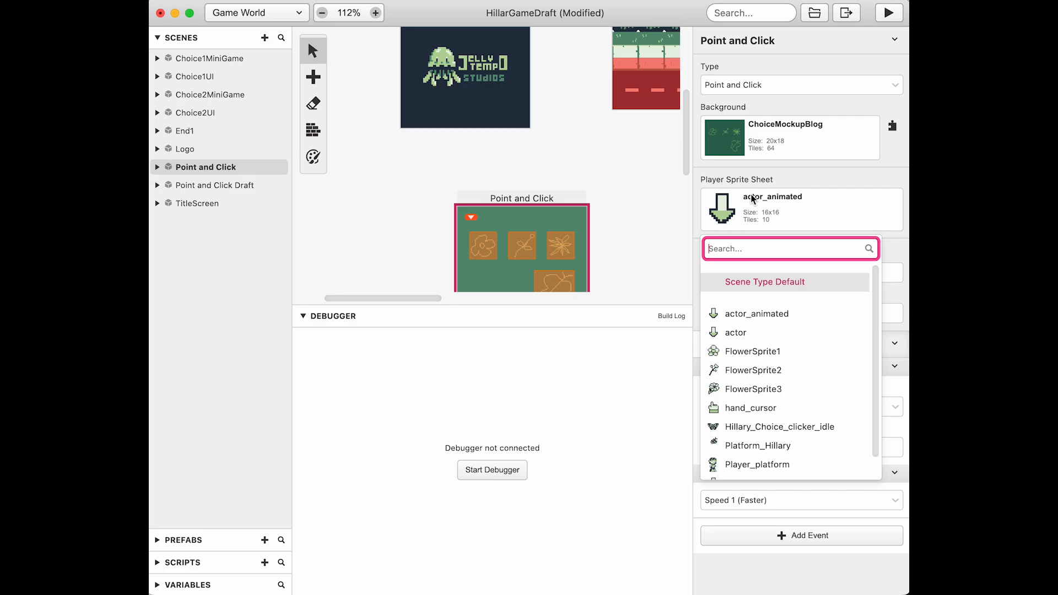
pyautogui.moveTo(767, 406)
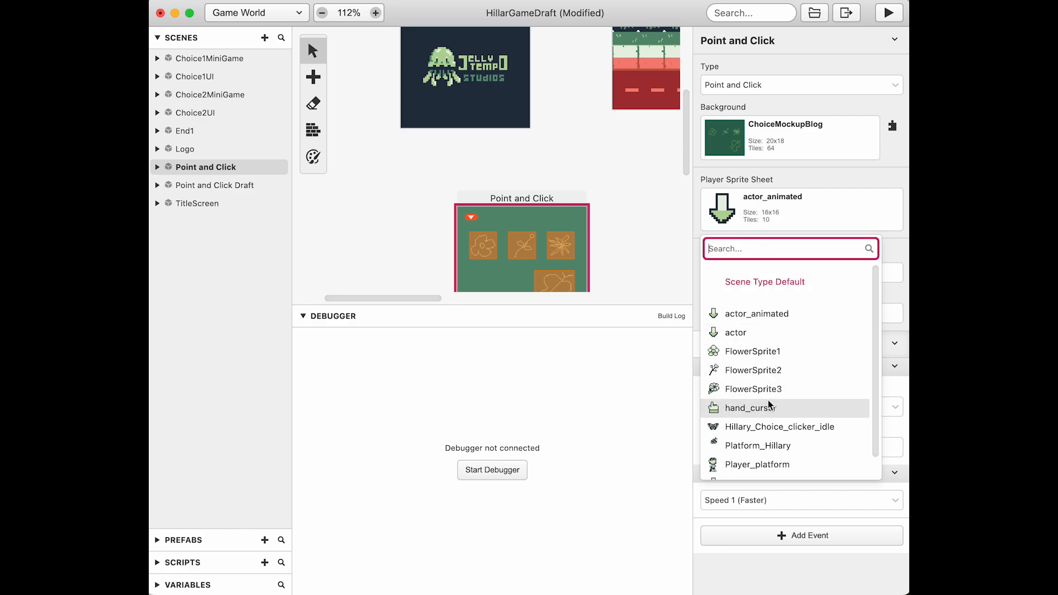
pyautogui.click(749, 407)
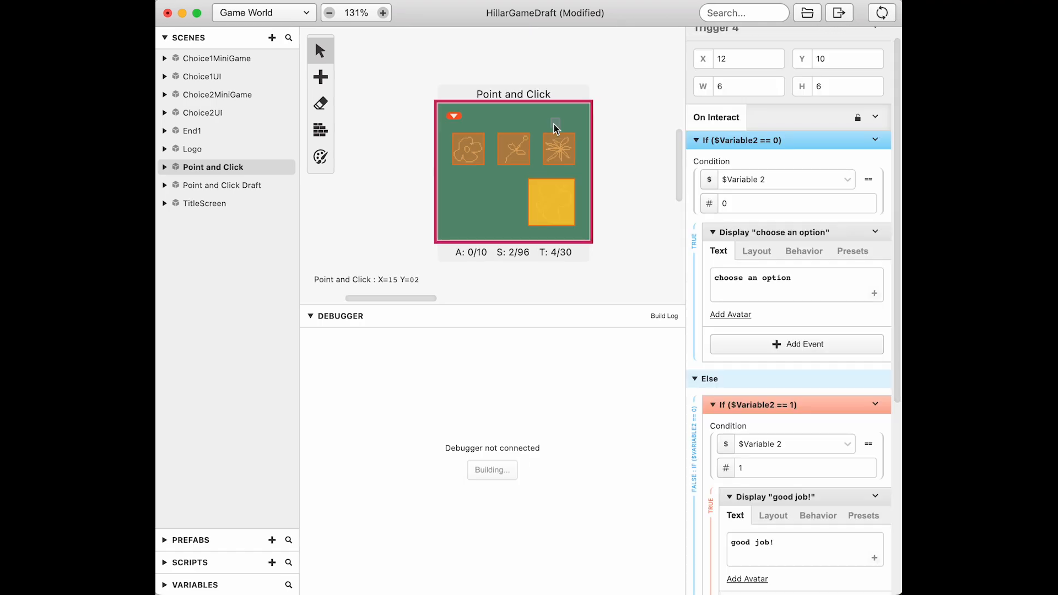
# Run the test build, move the hand cursor over the flowers, and close the game window
pyautogui.click(882, 14)
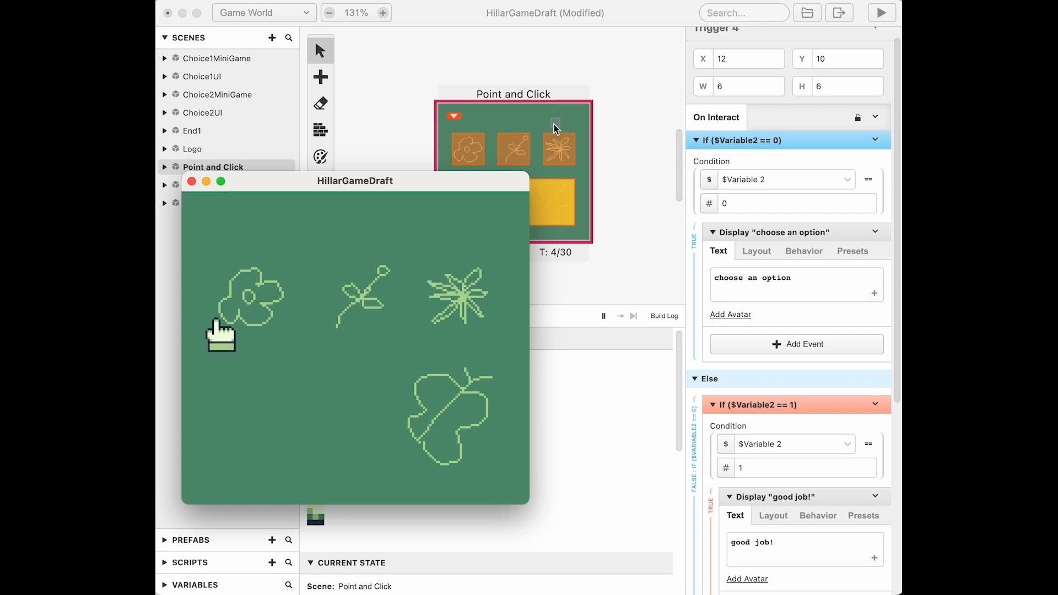
pyautogui.moveTo(415, 426)
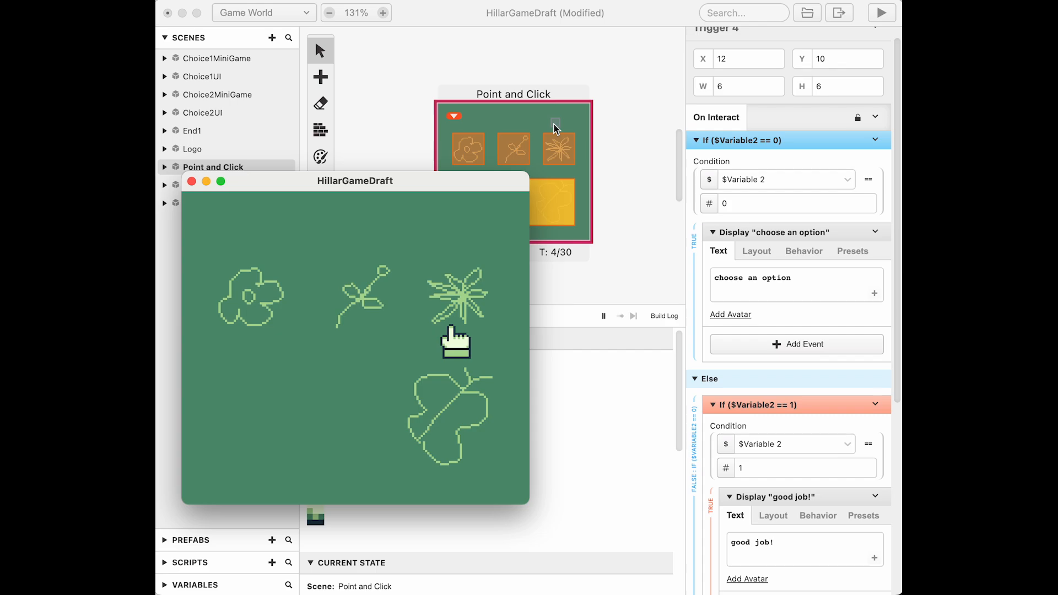
pyautogui.moveTo(449, 419)
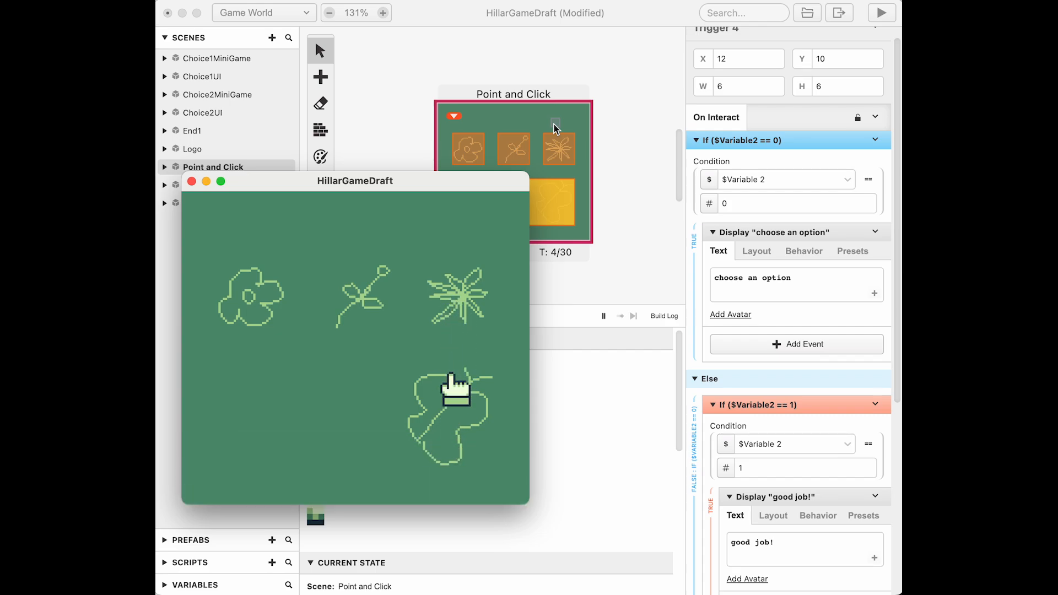
pyautogui.moveTo(352, 302)
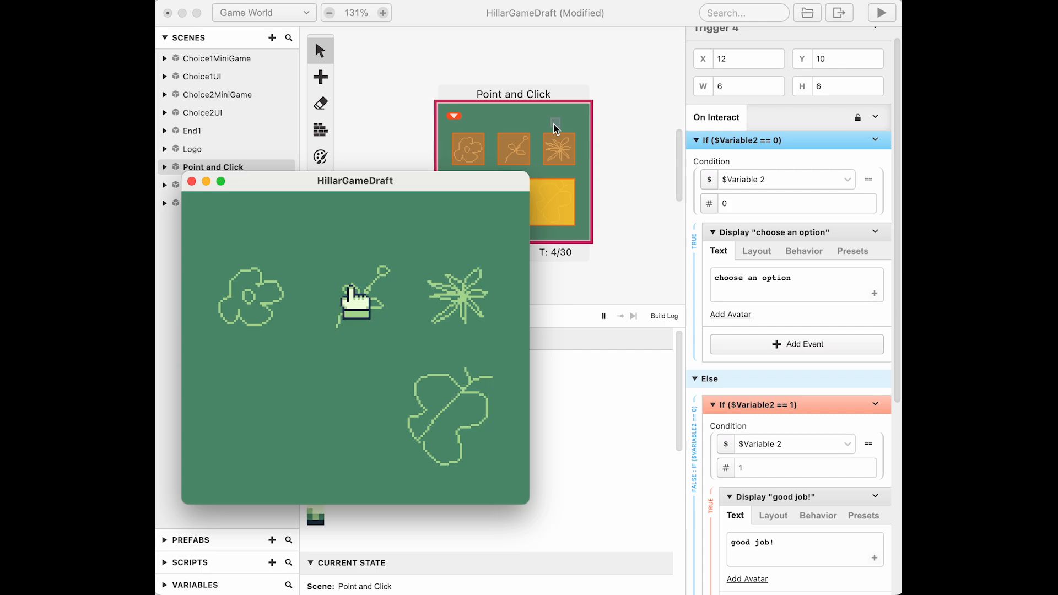
pyautogui.click(436, 408)
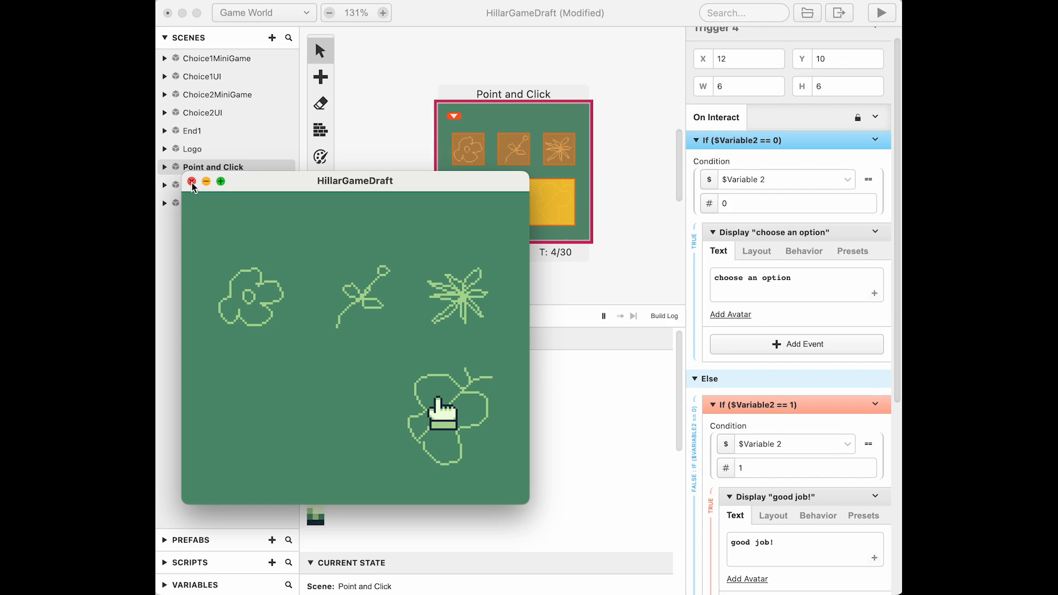
pyautogui.click(192, 181)
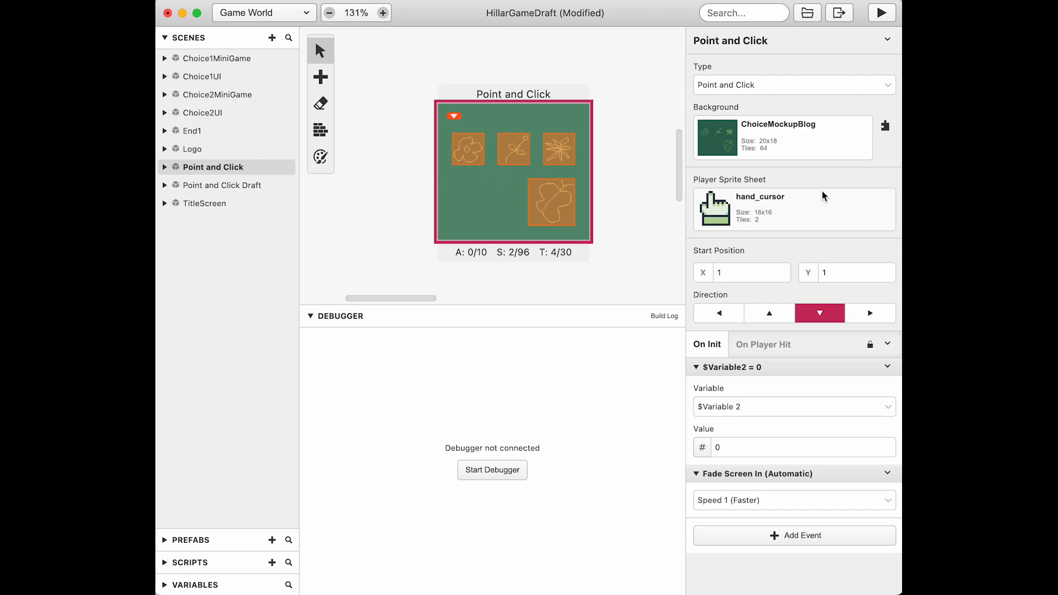
# Set the scene background to choice1MiniGamePH
pyautogui.click(783, 137)
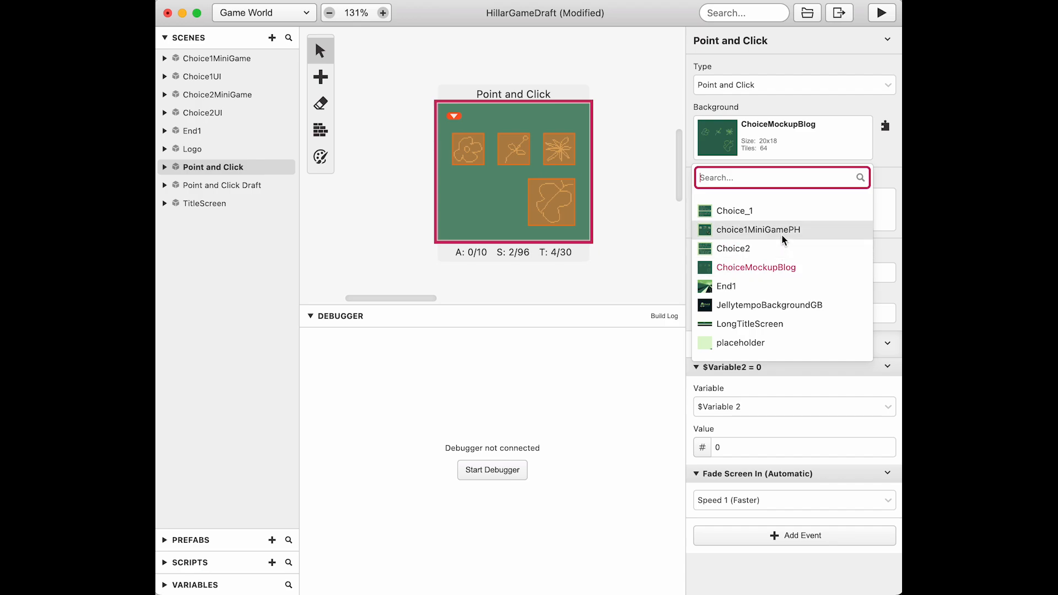
pyautogui.click(758, 230)
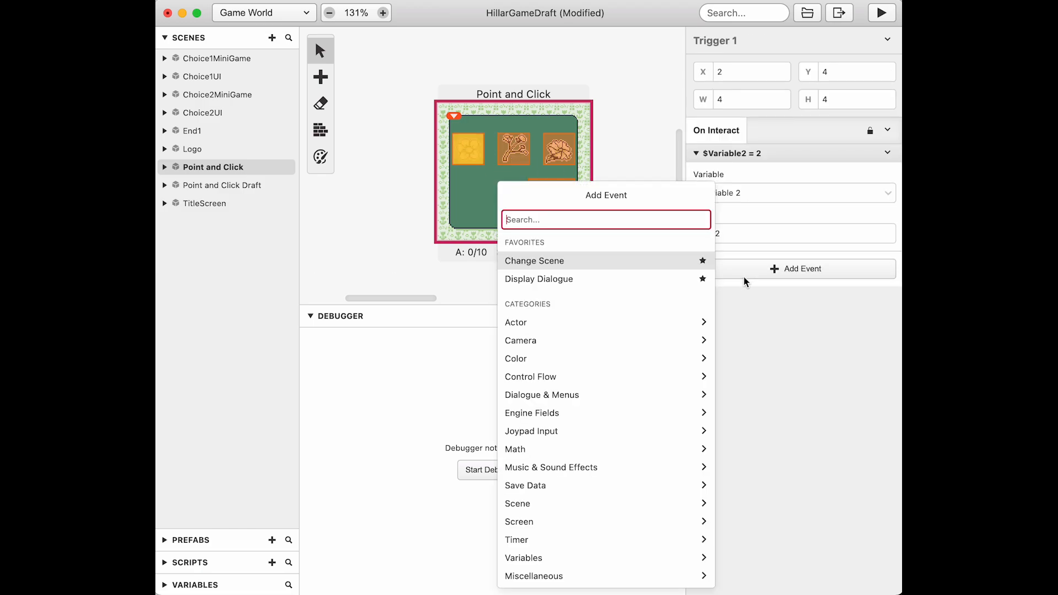
# Add a Set Player Sprite Sheet event to Trigger 1 choosing a flower sprite
pyautogui.write('sprite')
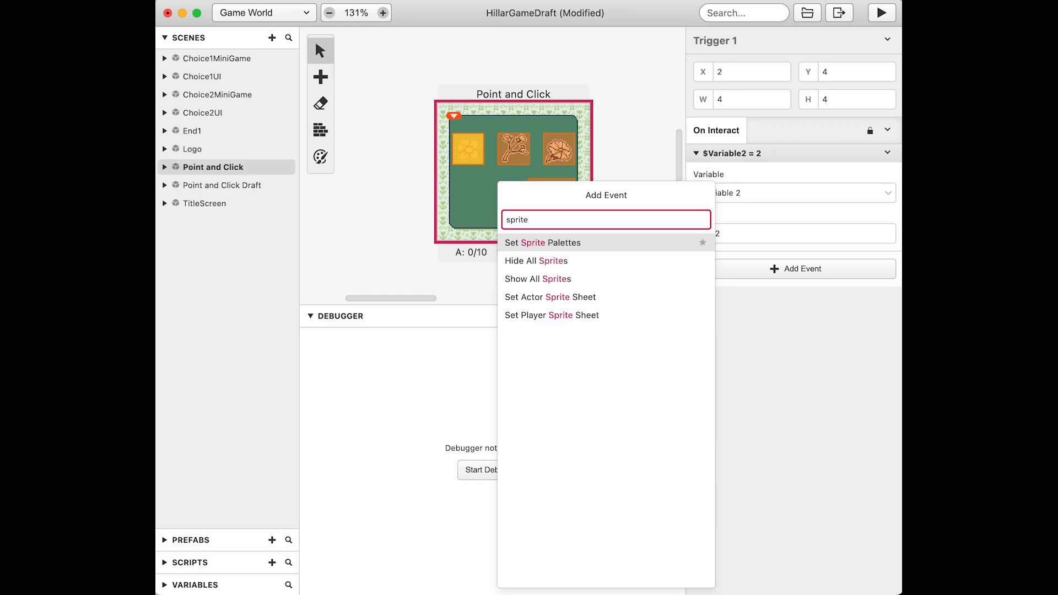
pyautogui.moveTo(540, 322)
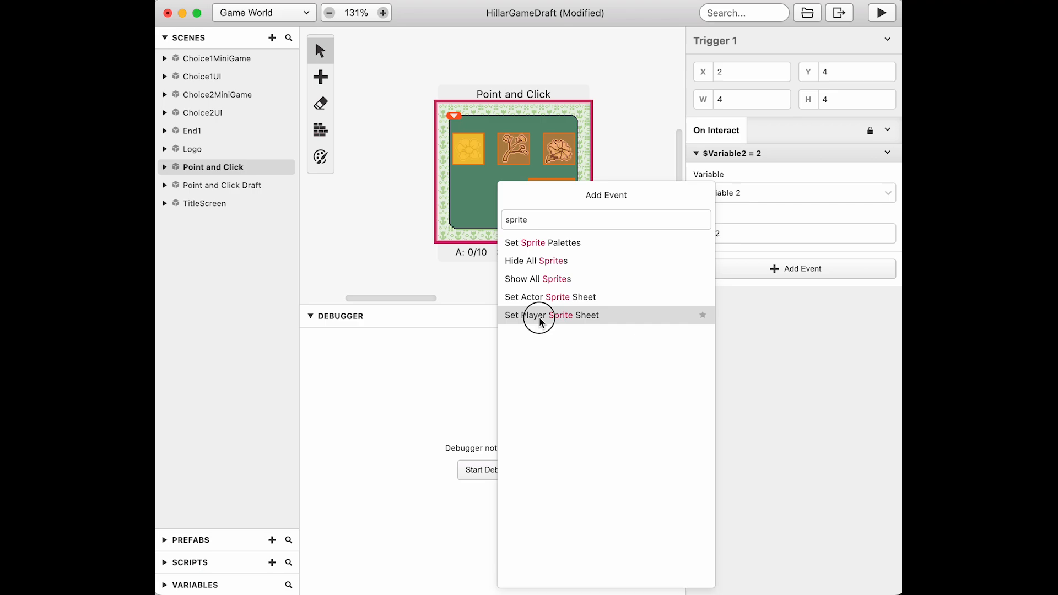
pyautogui.click(551, 315)
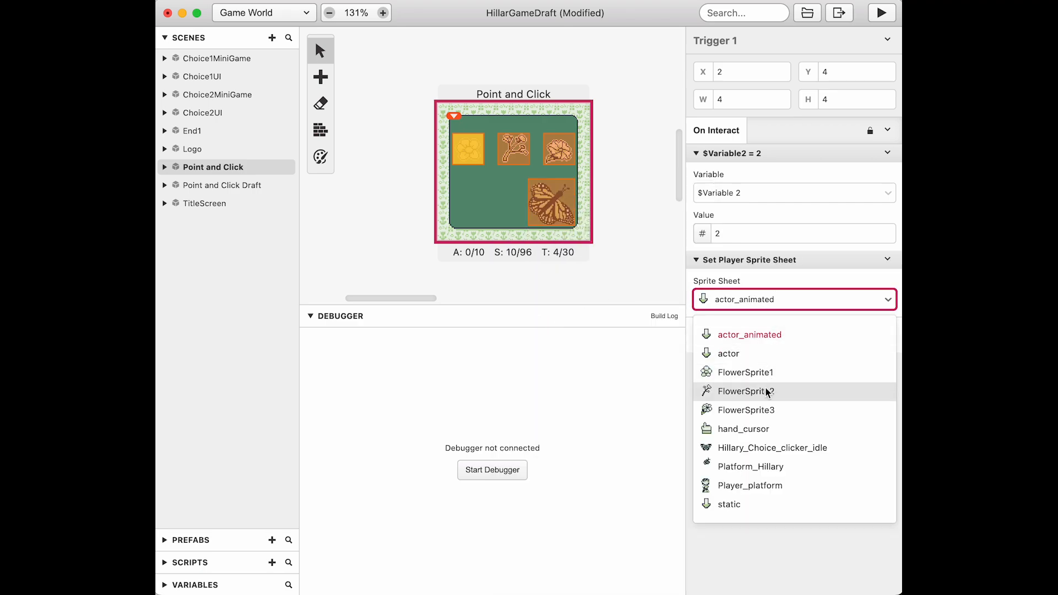
pyautogui.click(745, 373)
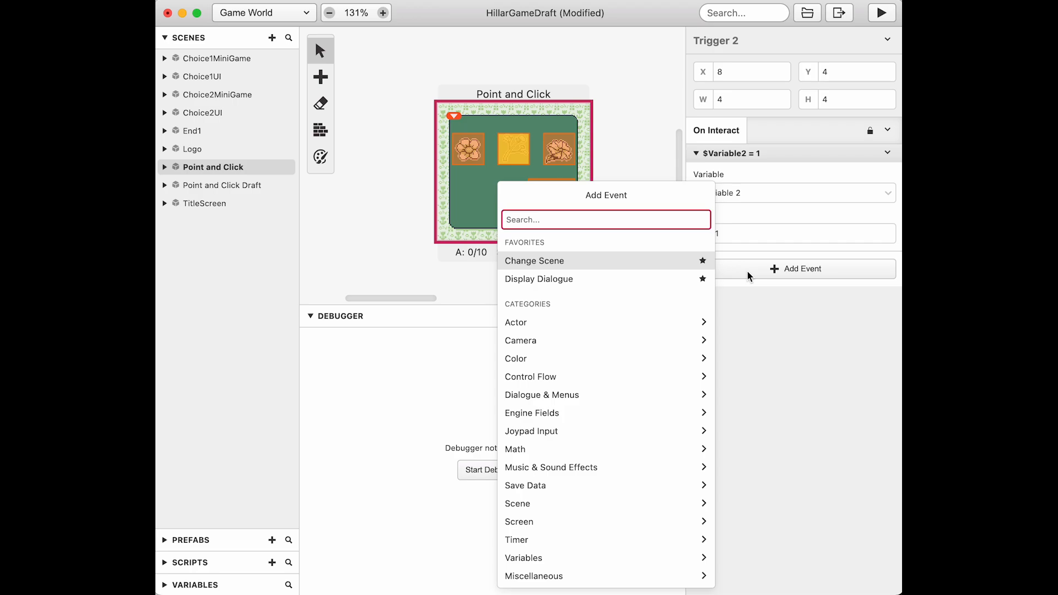
# Add a Set Player Sprite Sheet event to Trigger 2 choosing FlowerSprite2
pyautogui.write('set')
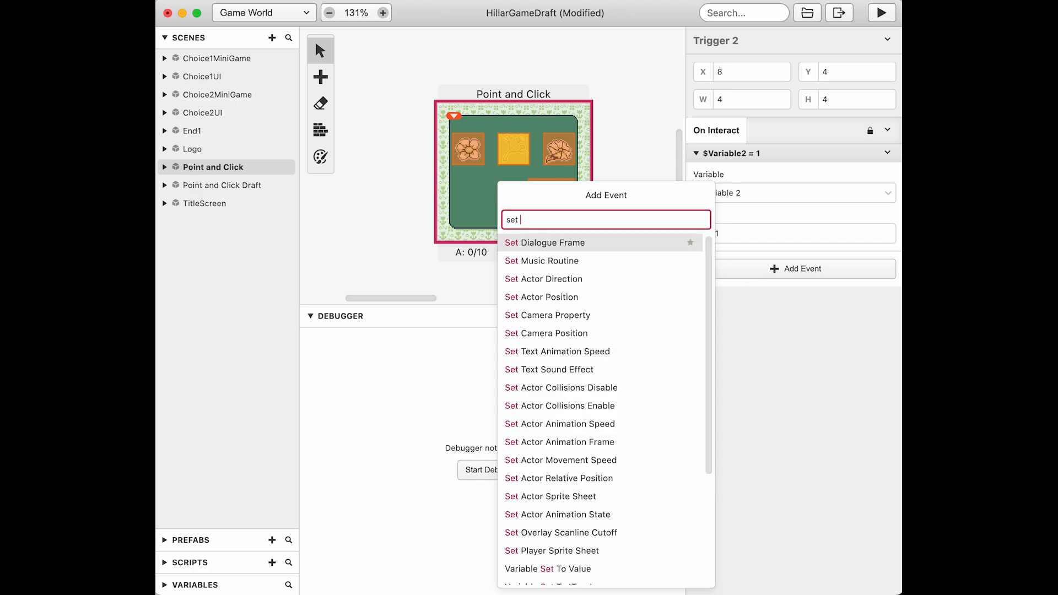
pyautogui.write('player')
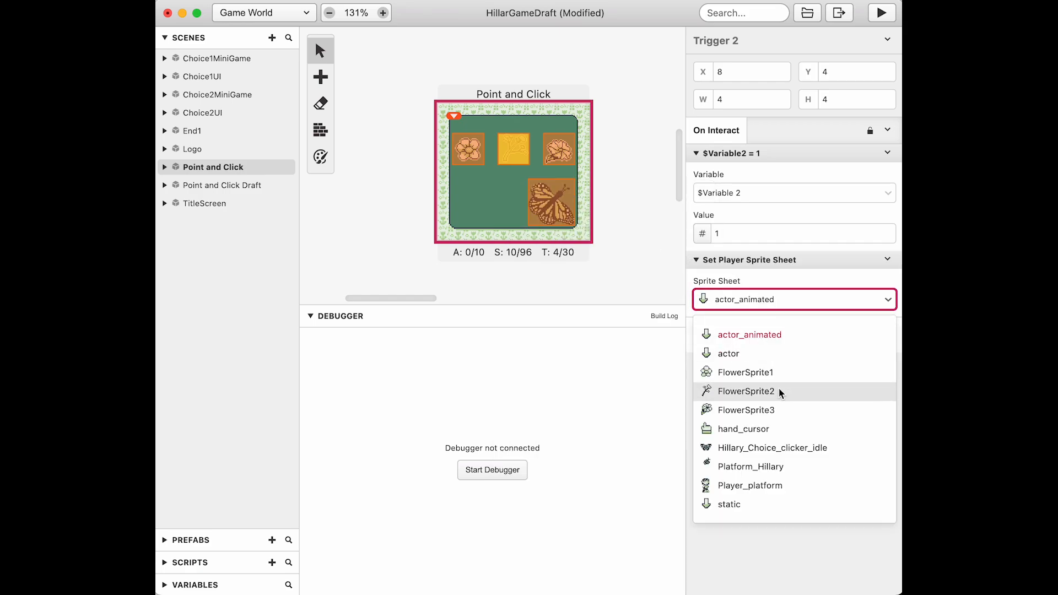
pyautogui.click(745, 391)
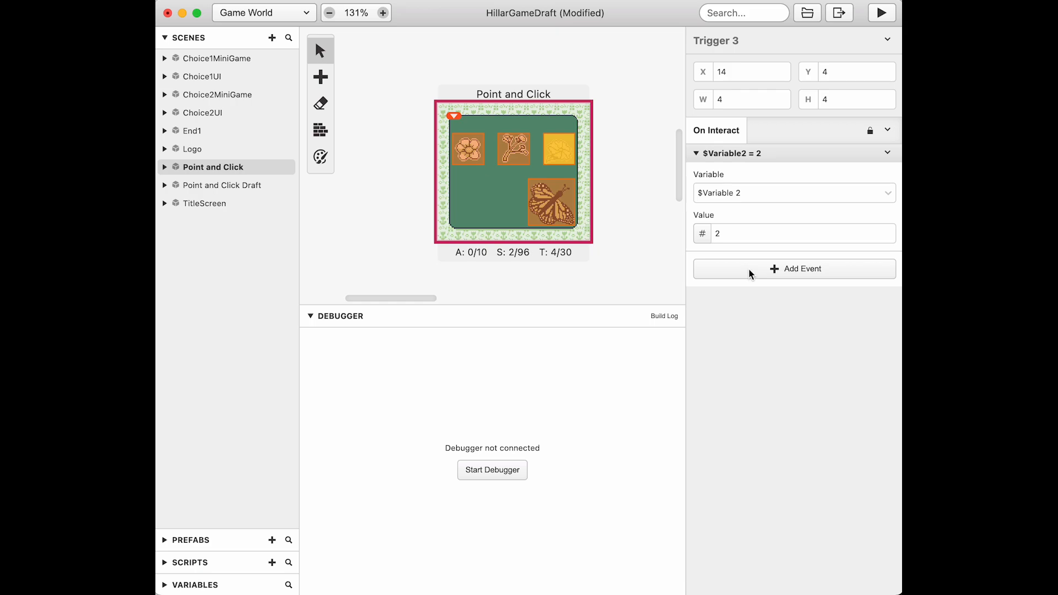
# Add a Set Player Sprite Sheet event to Trigger 3 choosing FlowerSprite3, then start a test build
pyautogui.click(793, 269)
pyautogui.write('set sprite')
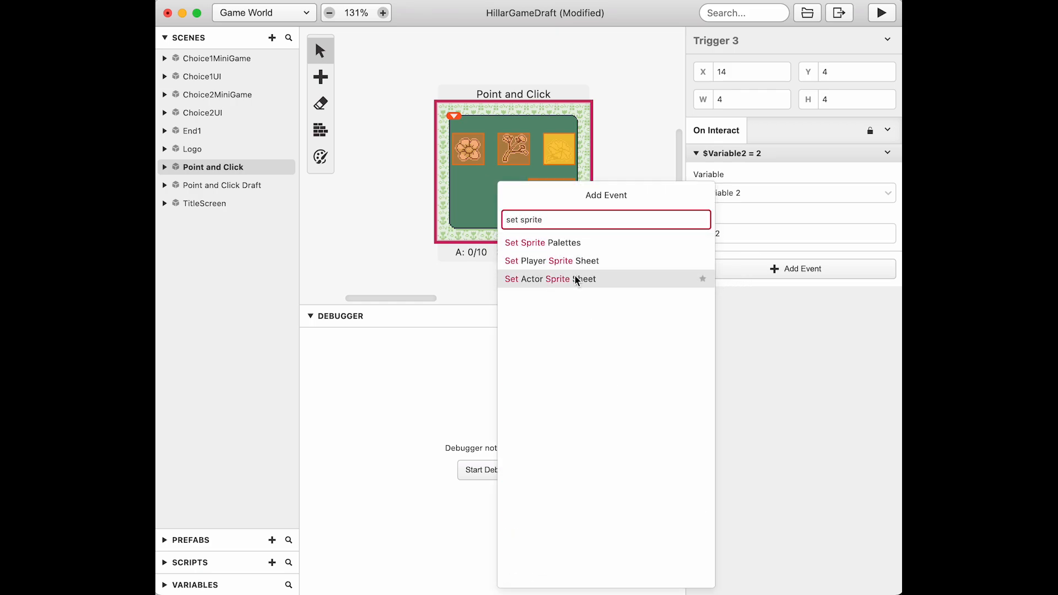
pyautogui.click(551, 260)
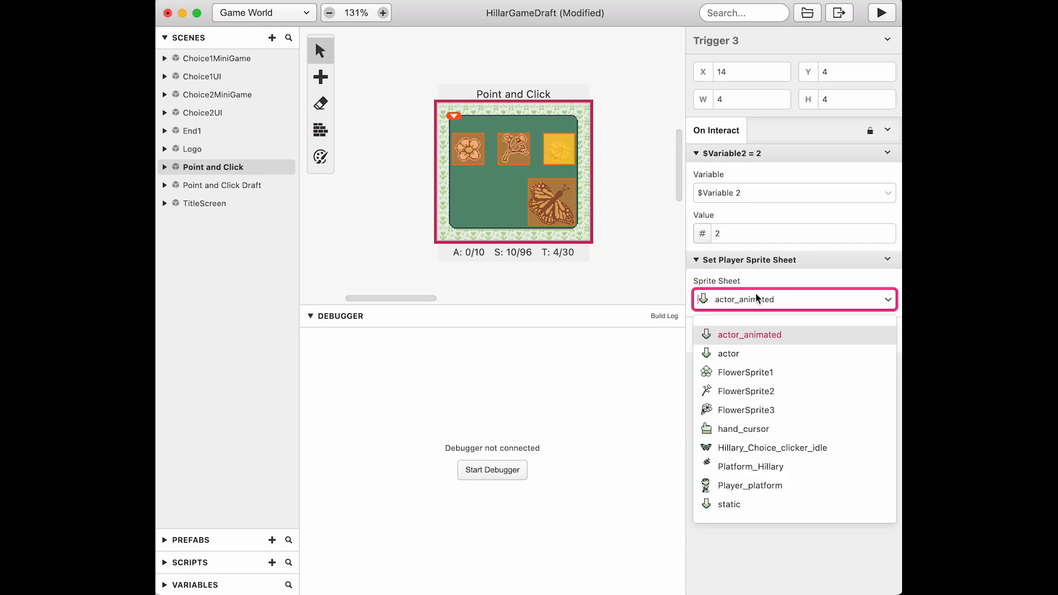
pyautogui.moveTo(754, 429)
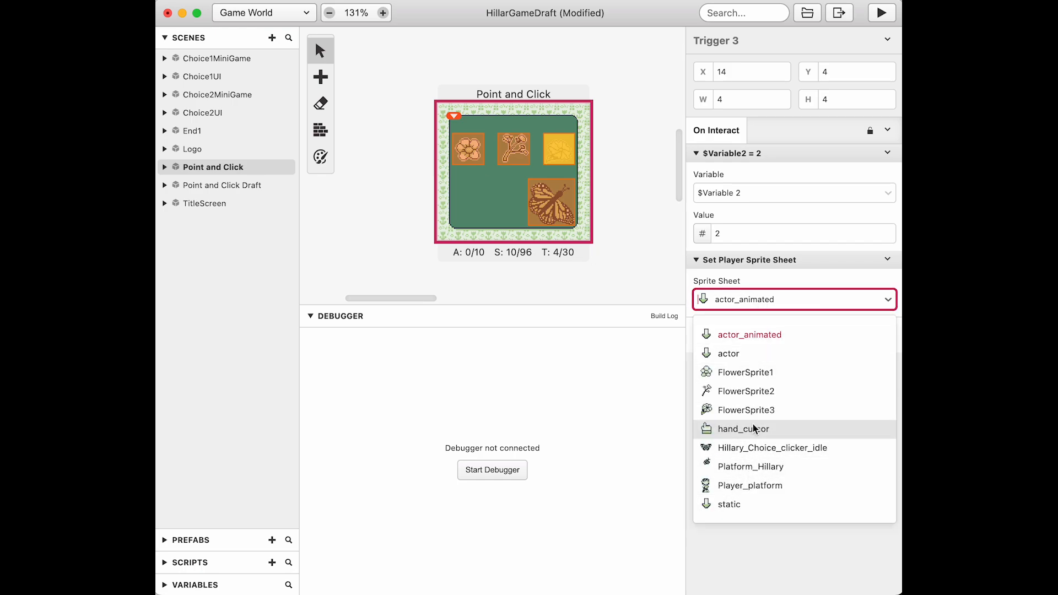
pyautogui.click(745, 410)
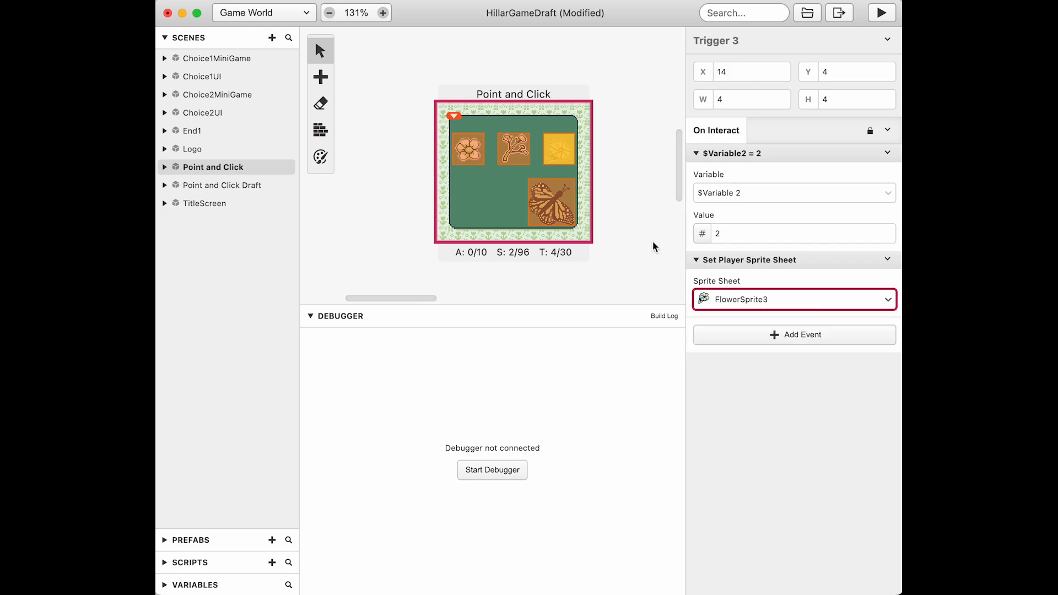
pyautogui.click(879, 14)
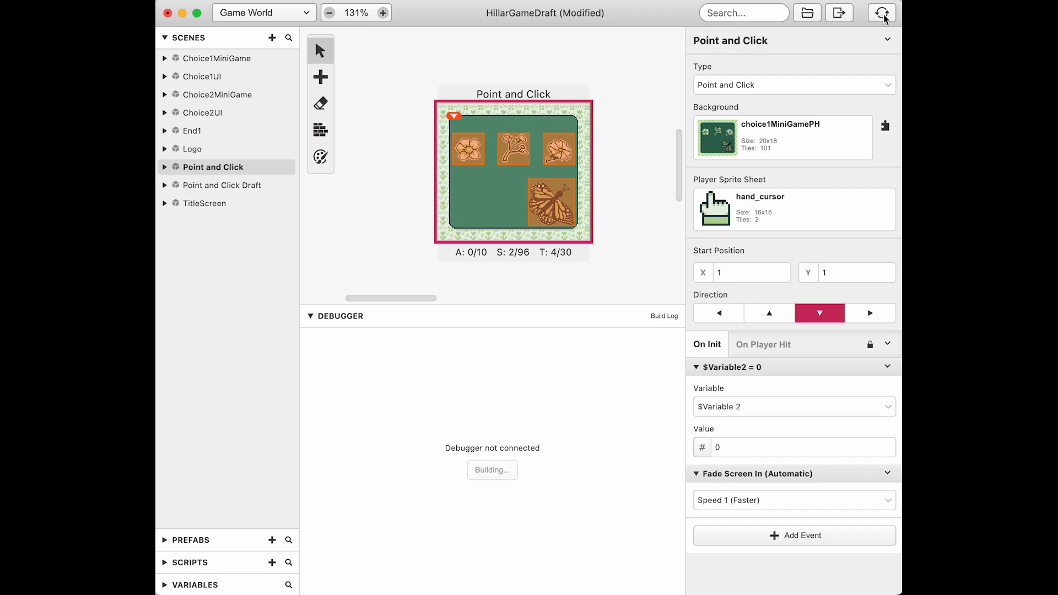
# Watch the flower-sprite player run in the test window, then close it
pyautogui.click(881, 14)
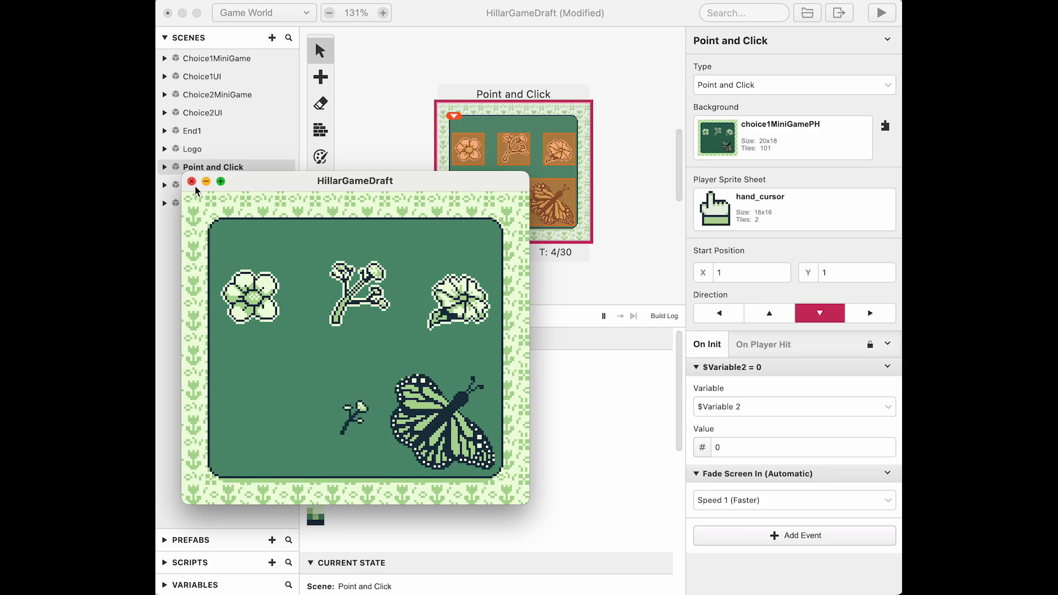
pyautogui.moveTo(194, 183)
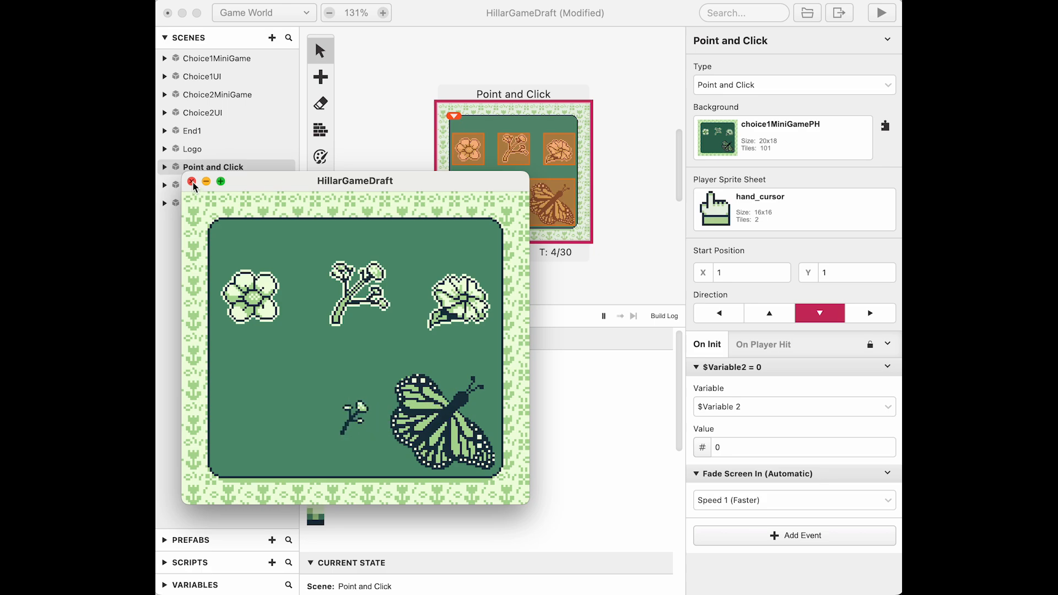
pyautogui.click(192, 181)
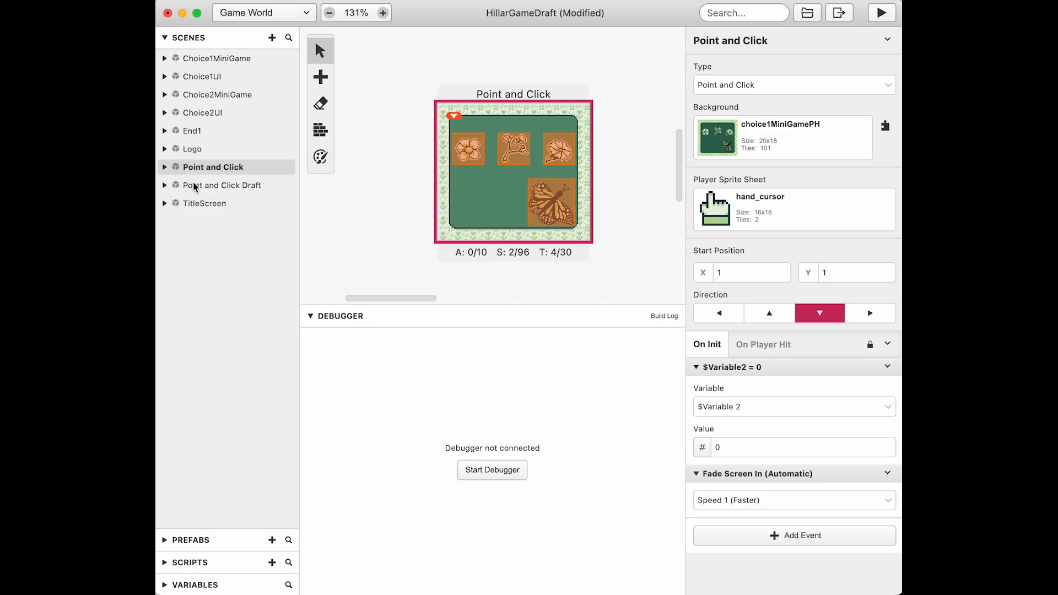